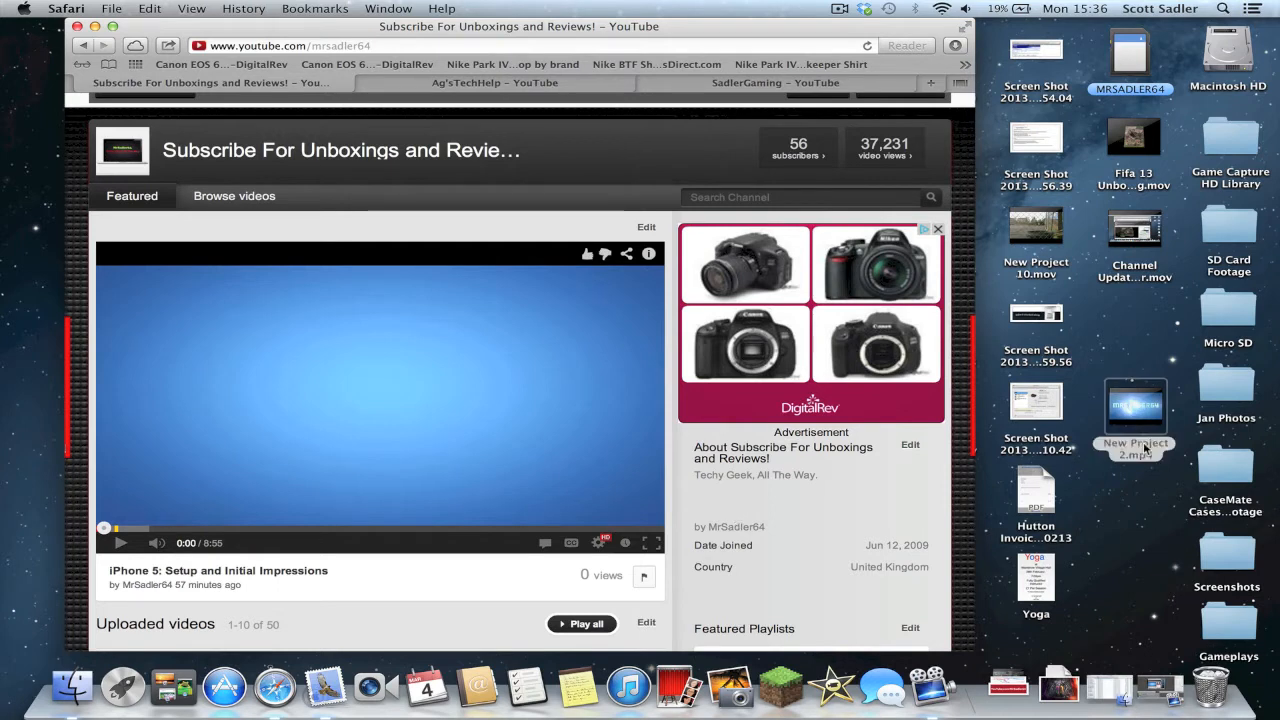
Briefly view the New Project 2 movie, then play the featured iPhone 5 video and pause it at 0:08
double_click(1134, 404)
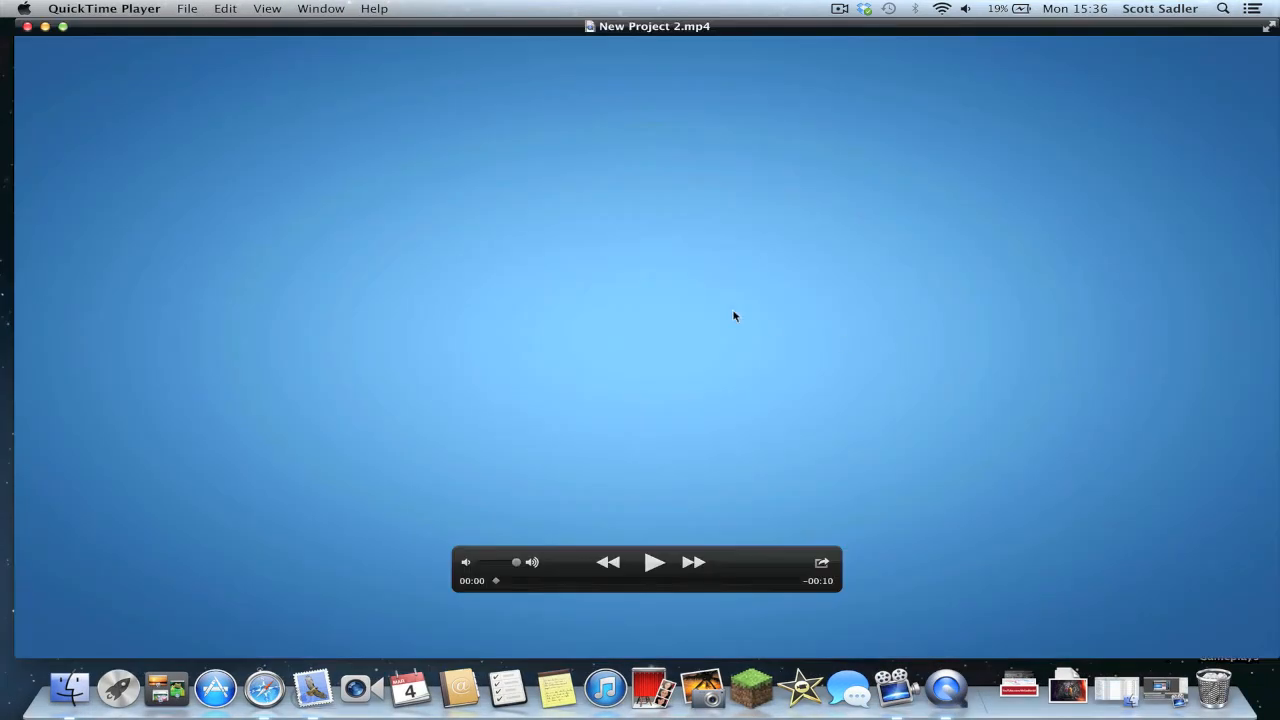
left_click(26, 28)
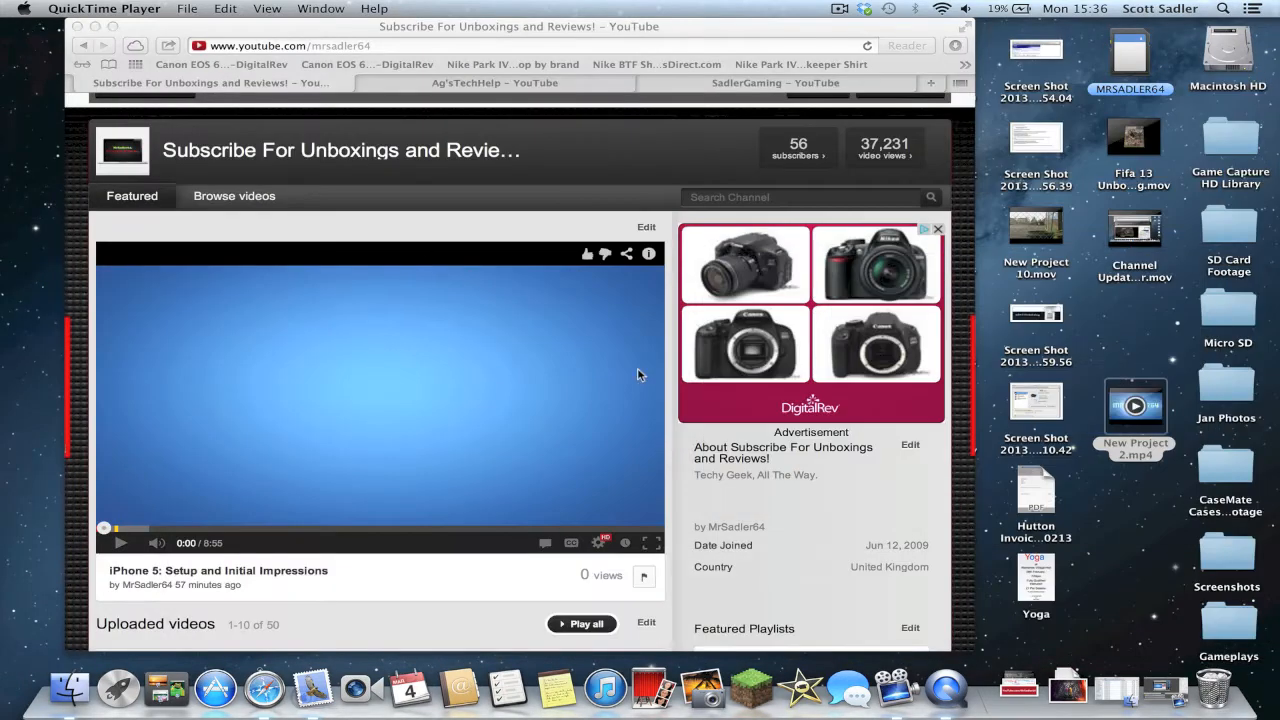
mouse_move(104, 530)
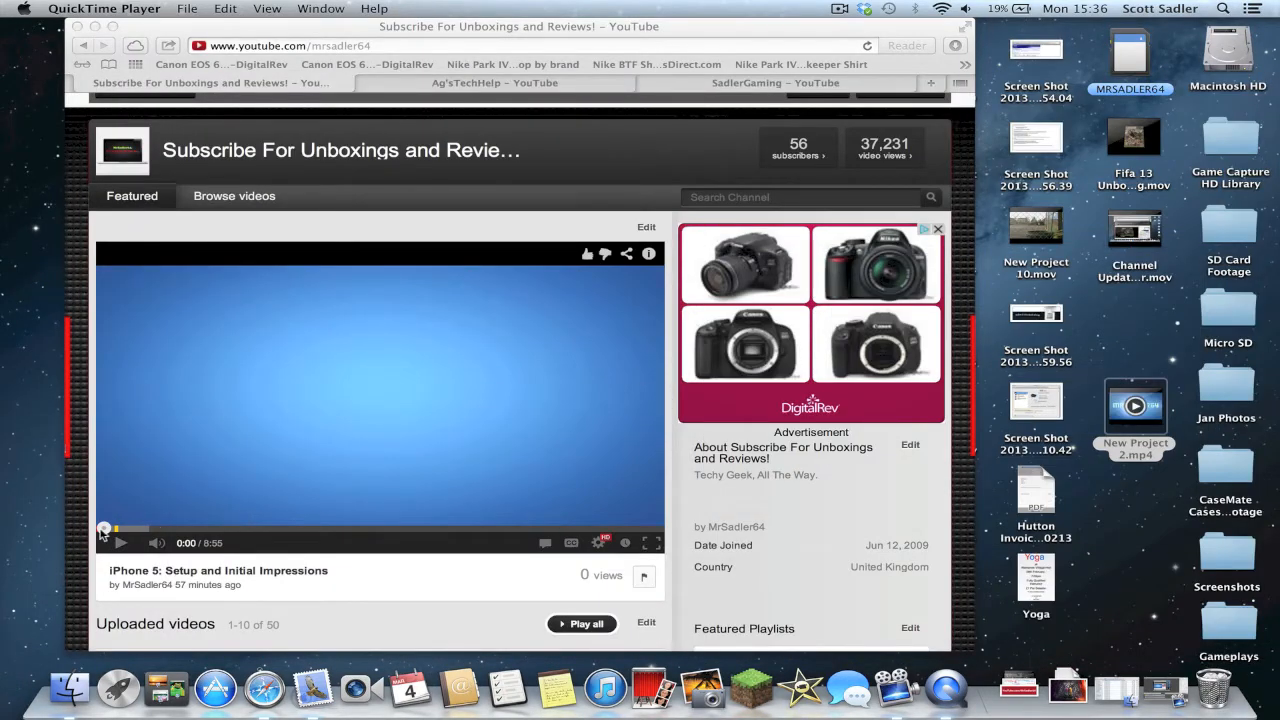
left_click(120, 542)
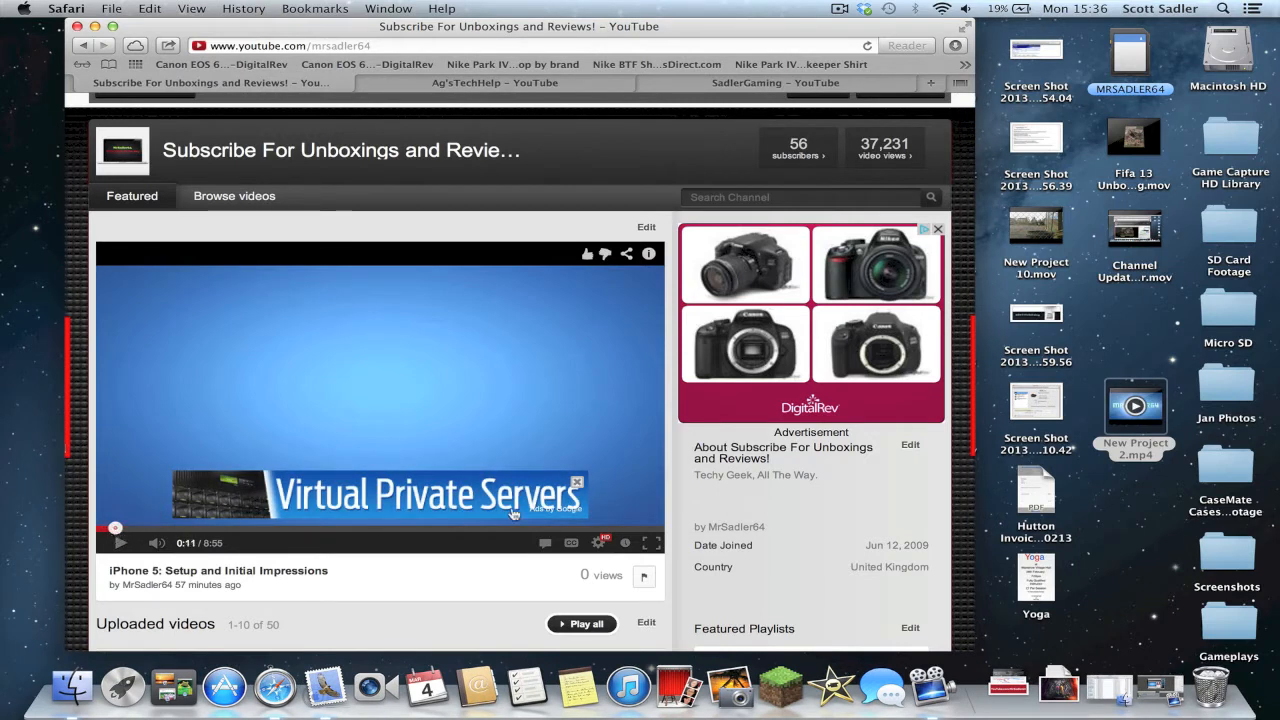
left_click(576, 482)
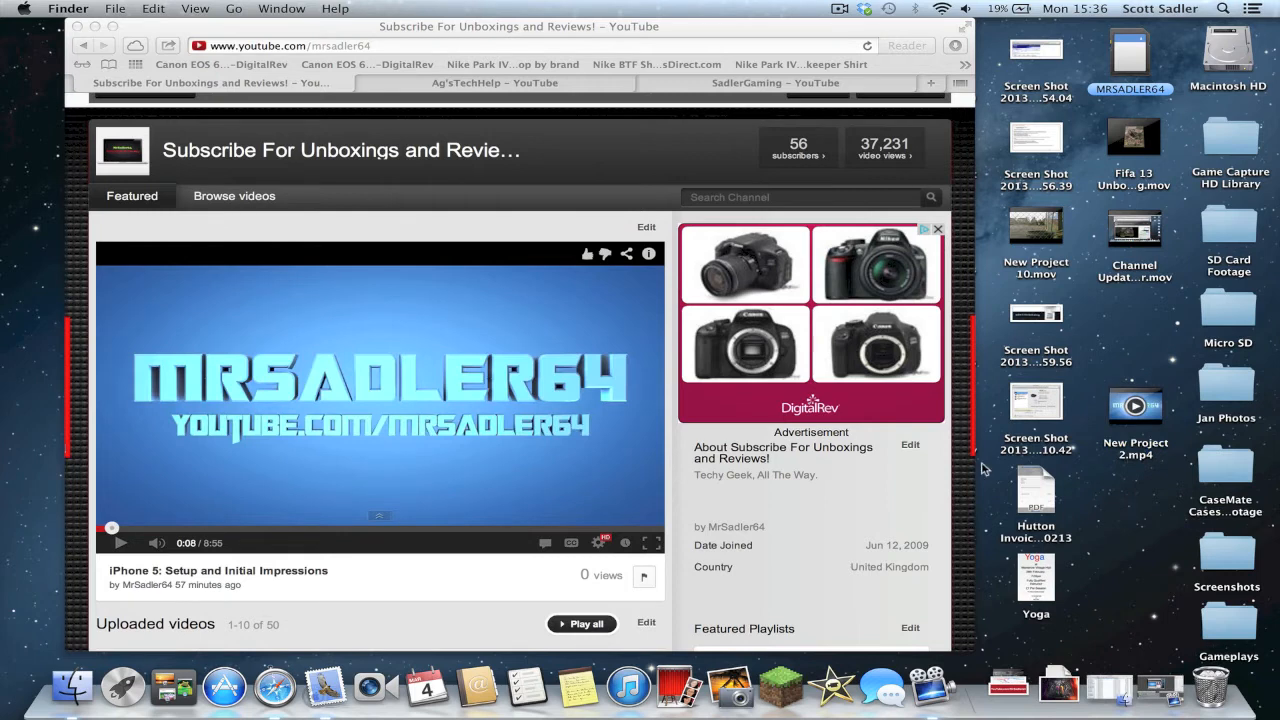
mouse_move(572, 464)
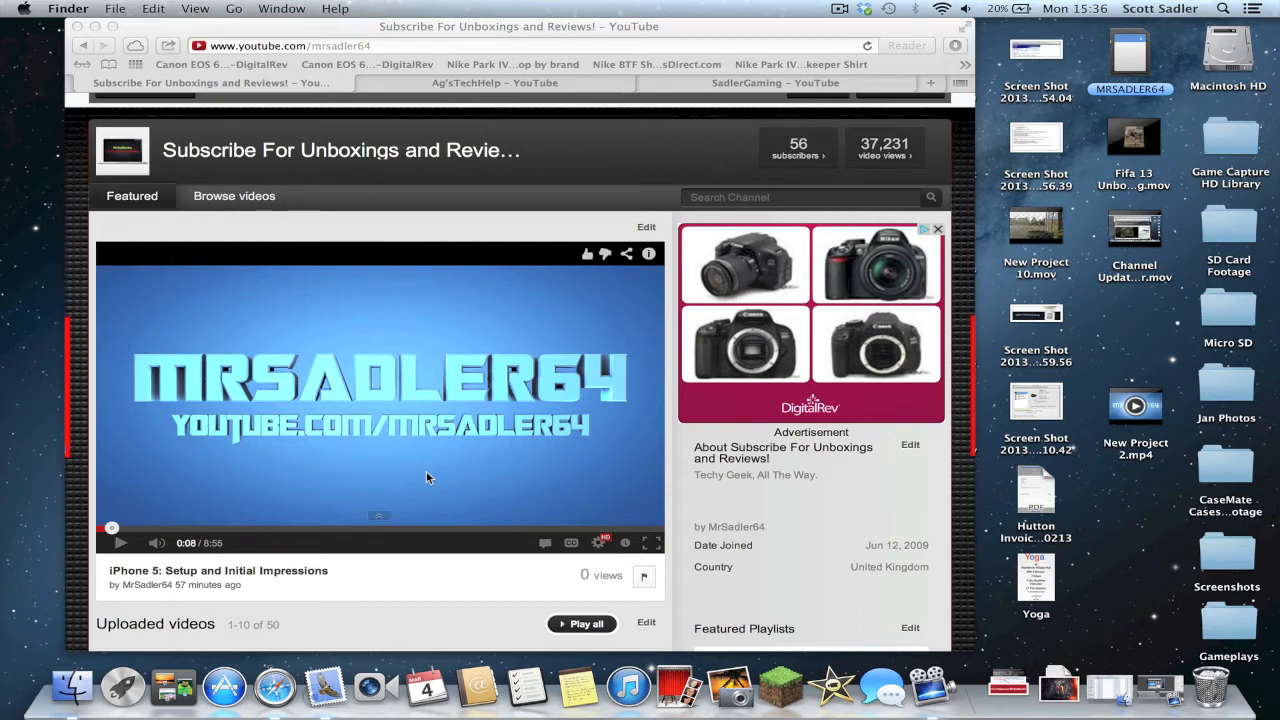
Switch to the Ag'sTechHelp channel and load its full Browse videos listing
left_click(494, 82)
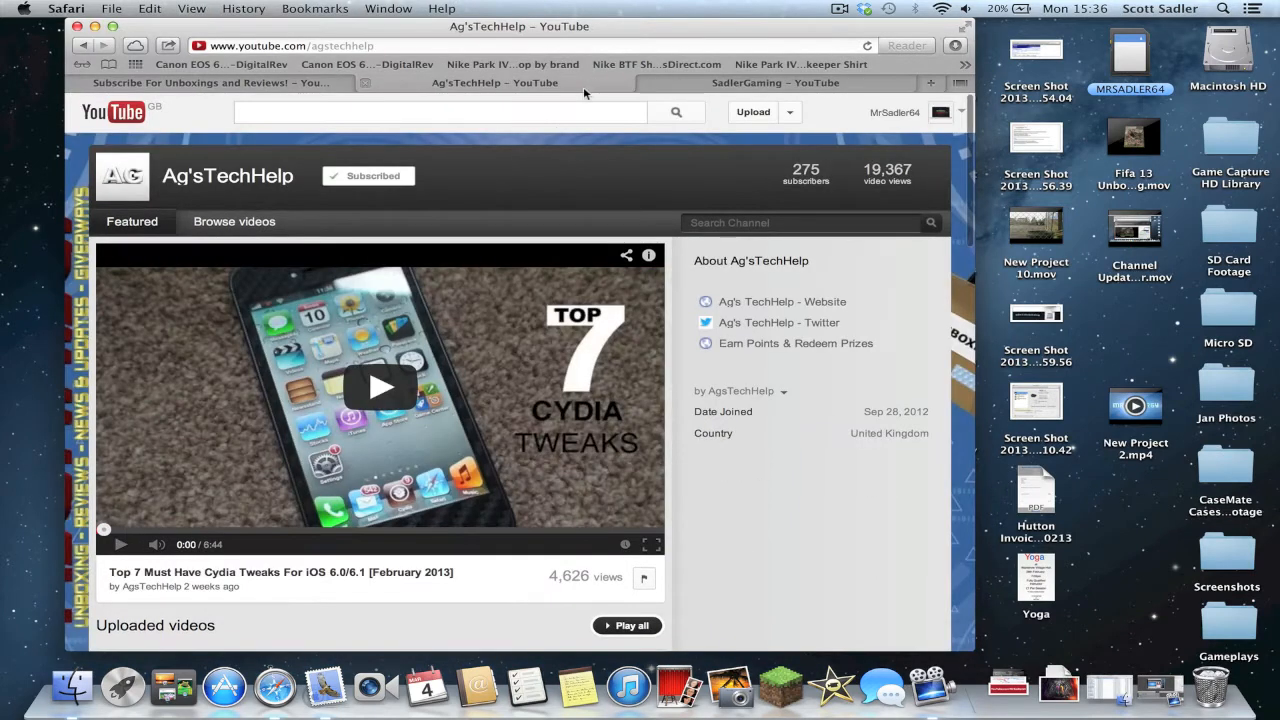
mouse_move(544, 130)
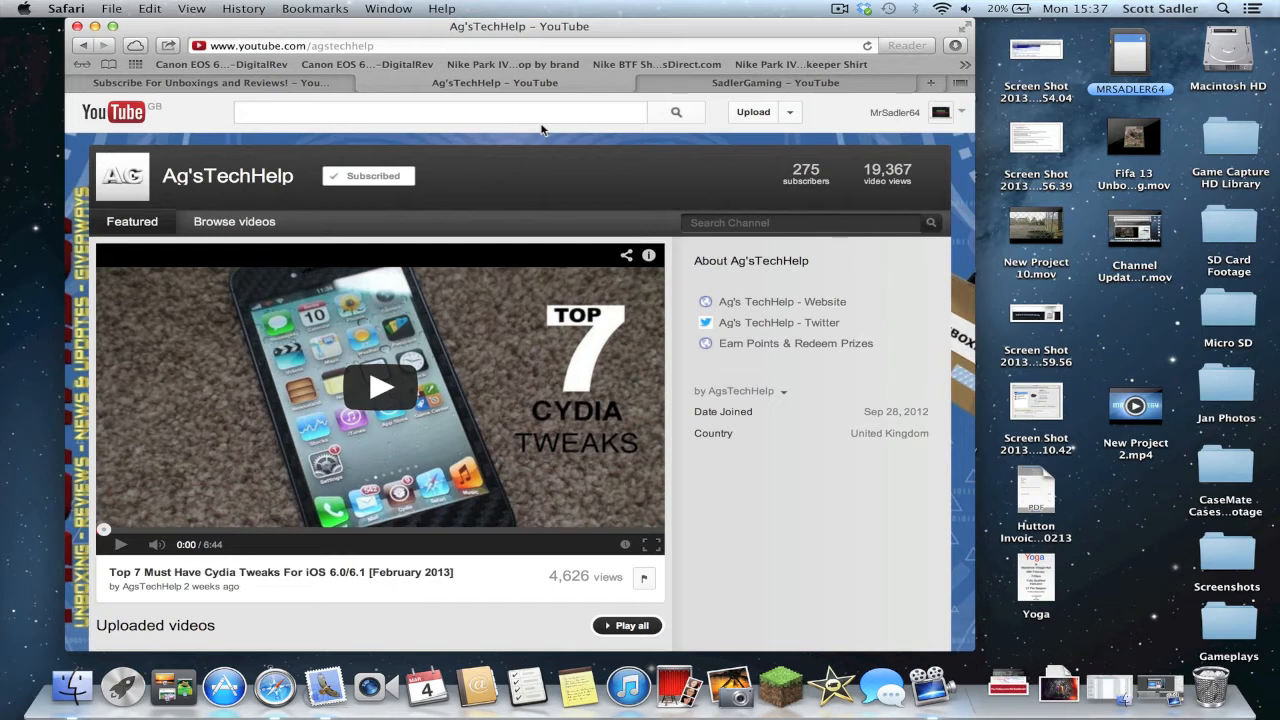
left_click(234, 220)
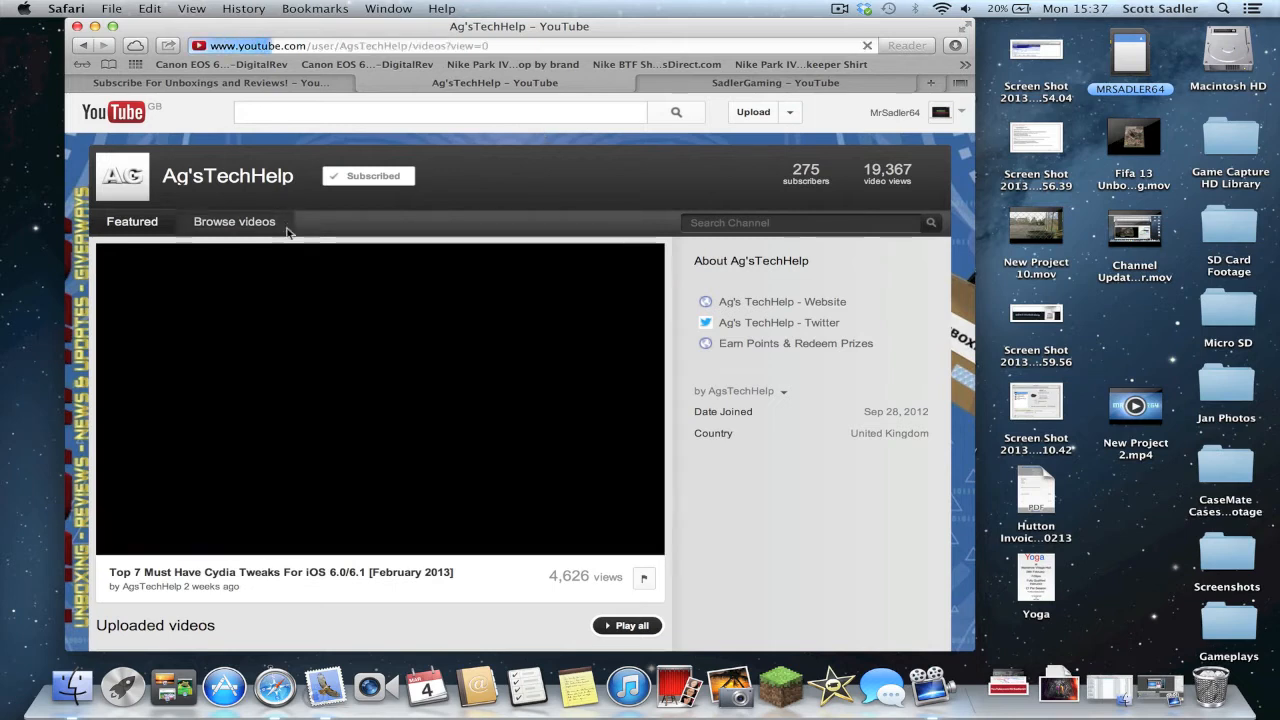
Show the Ag'sTechHelp uploads grid and scroll through it and the About section, returning to the top
left_click(234, 220)
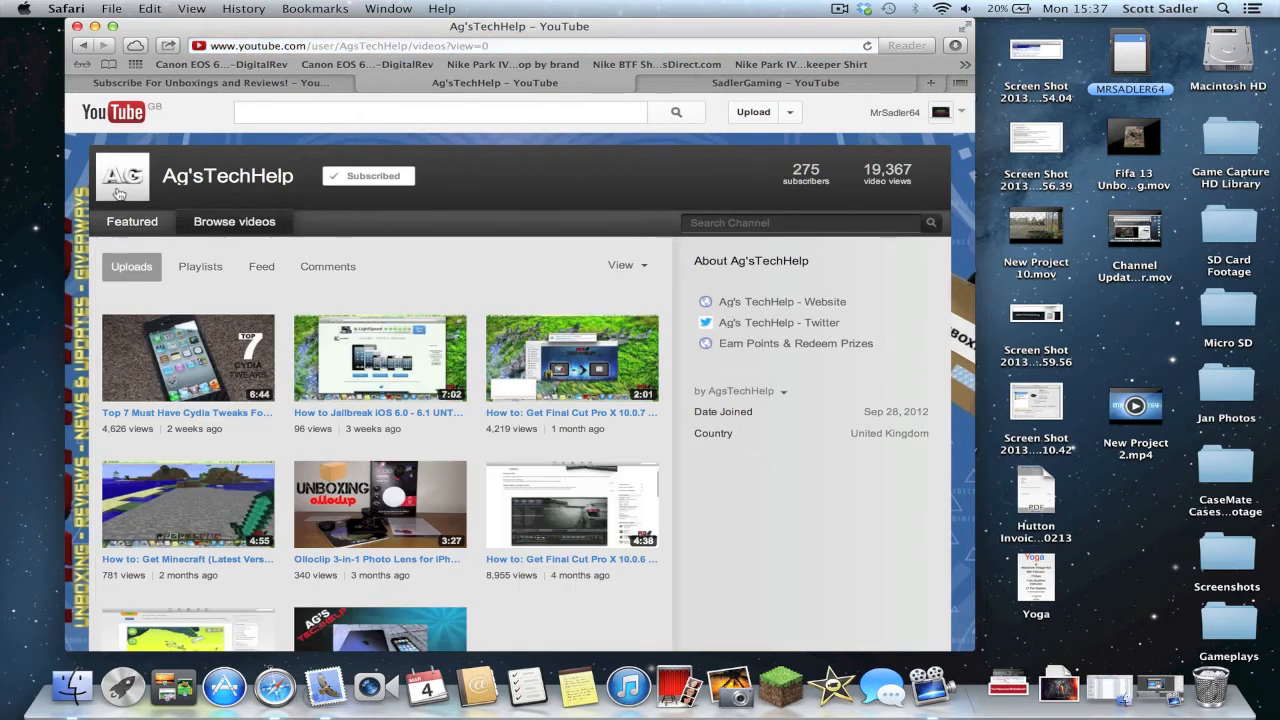
mouse_move(676, 306)
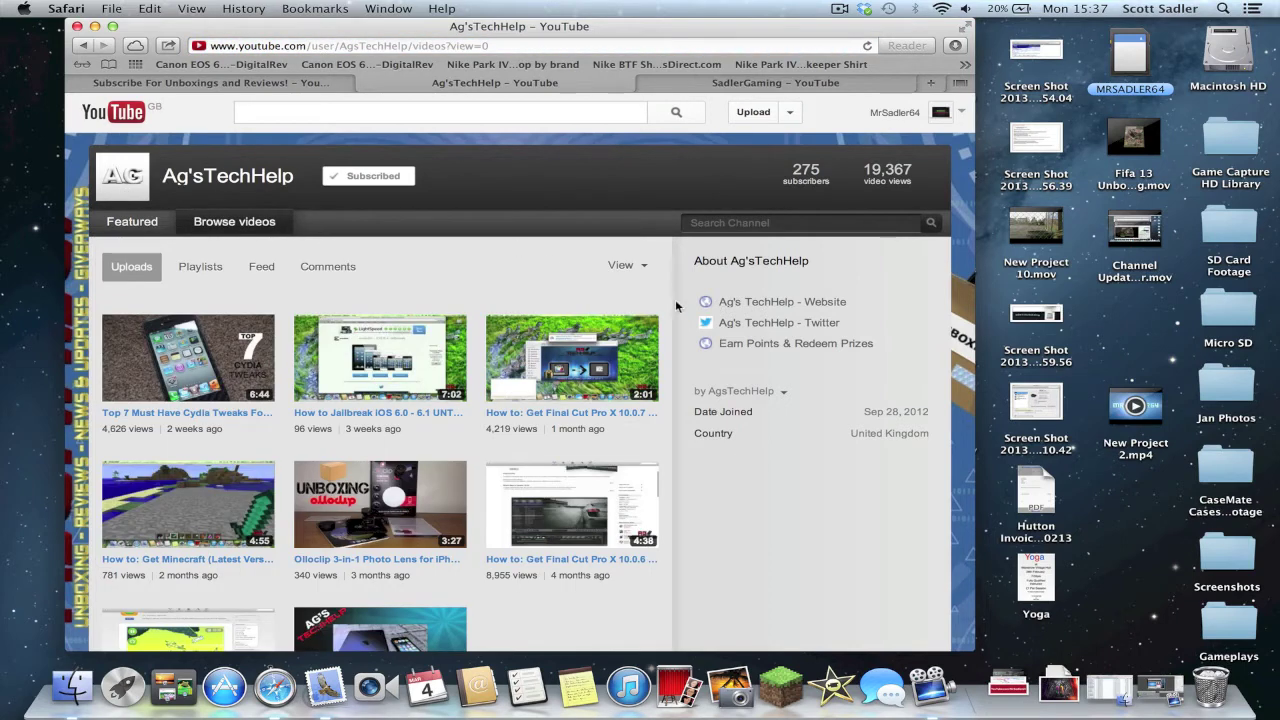
scroll("down", 3)
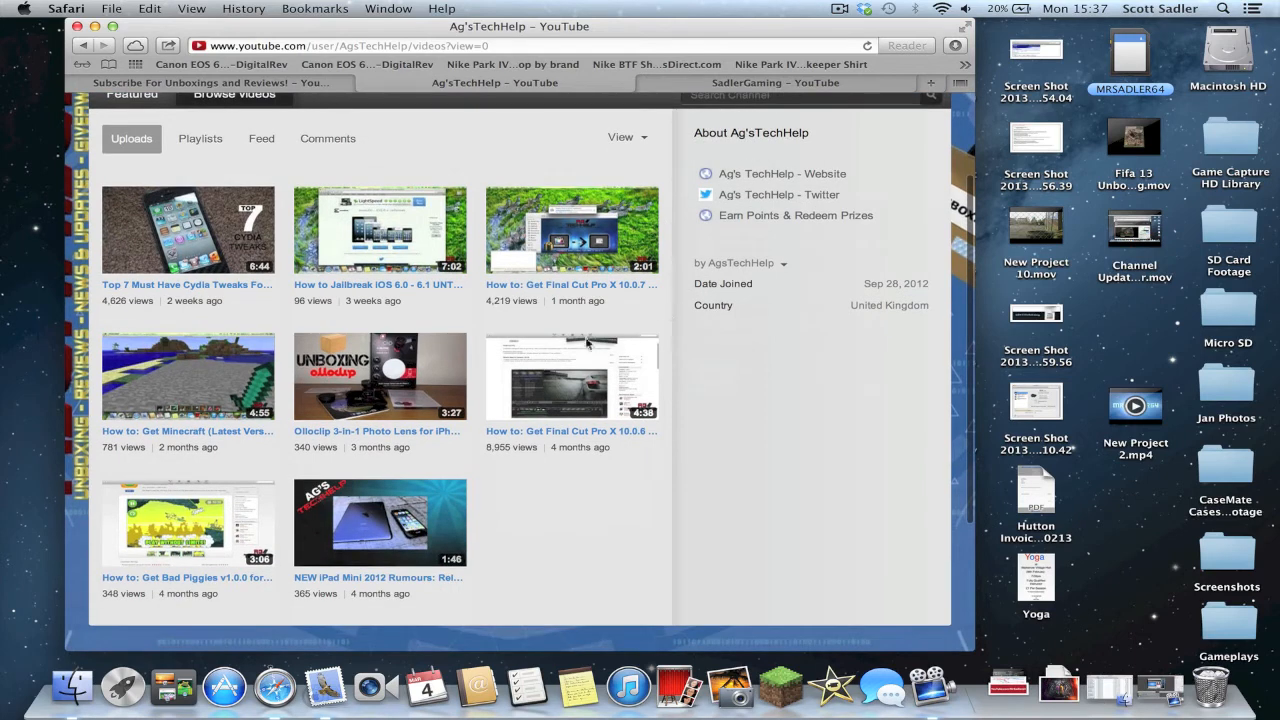
mouse_move(344, 392)
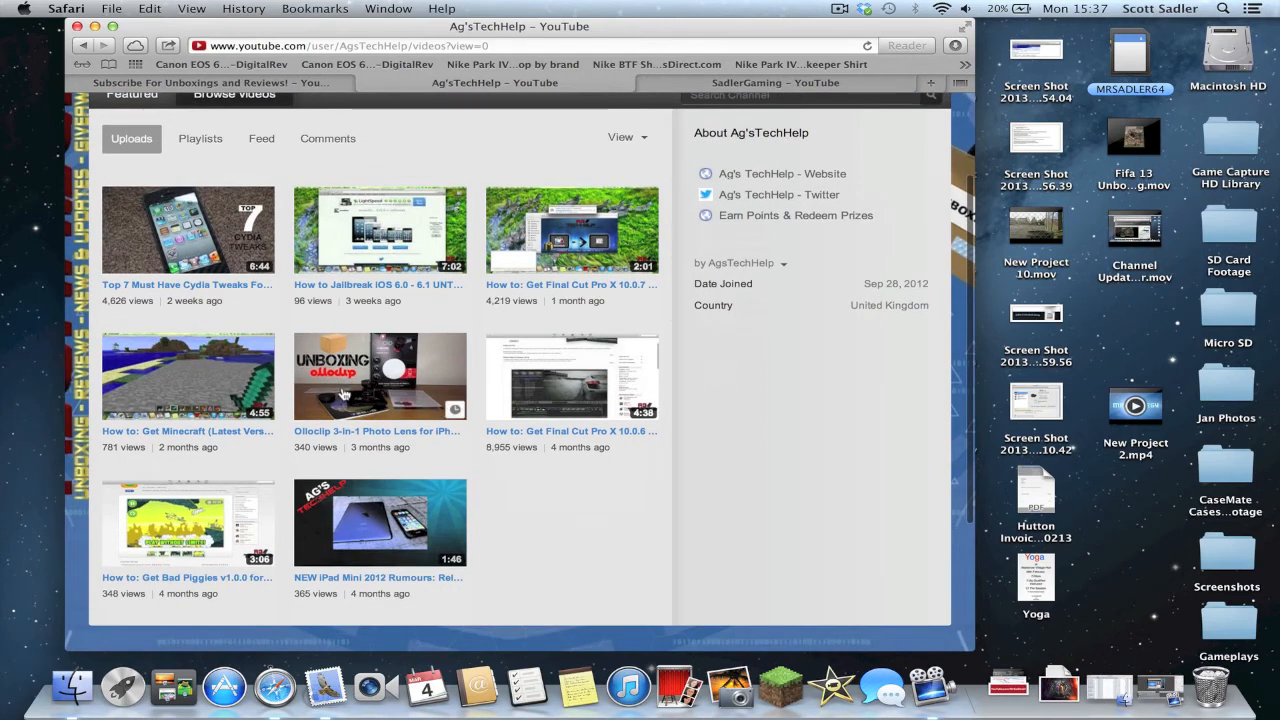
mouse_move(162, 310)
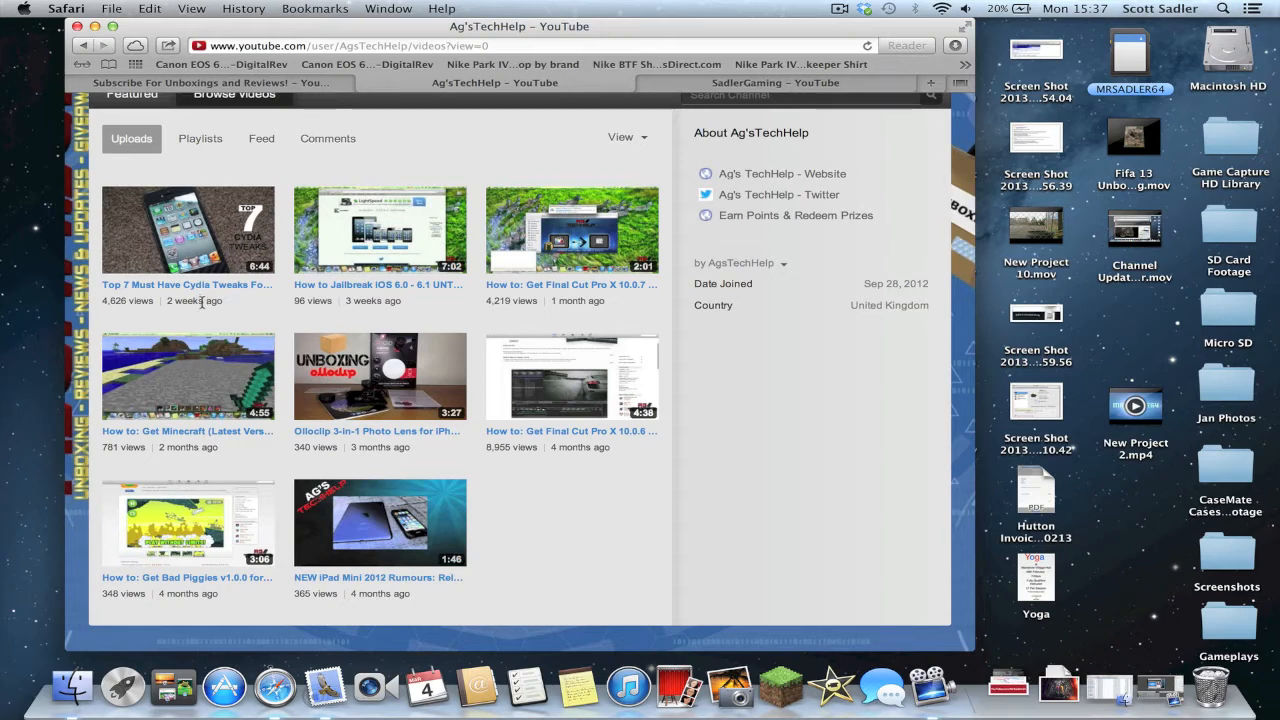
mouse_move(214, 444)
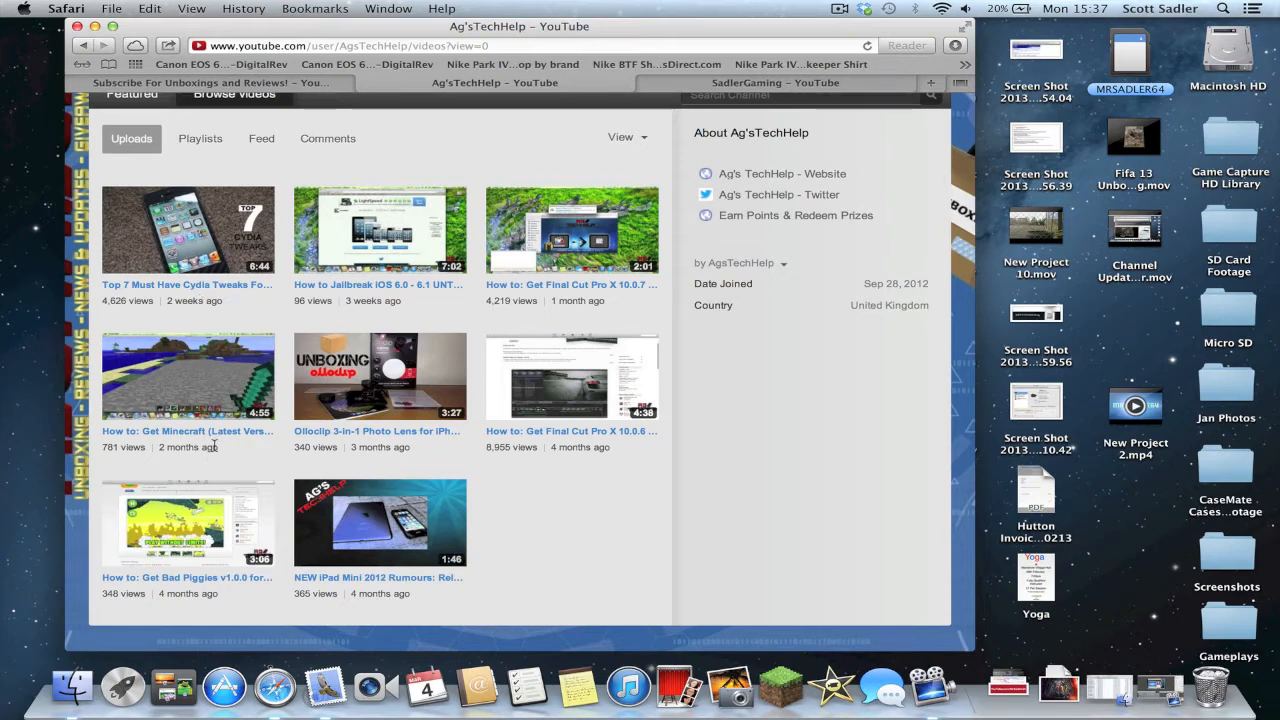
mouse_move(400, 440)
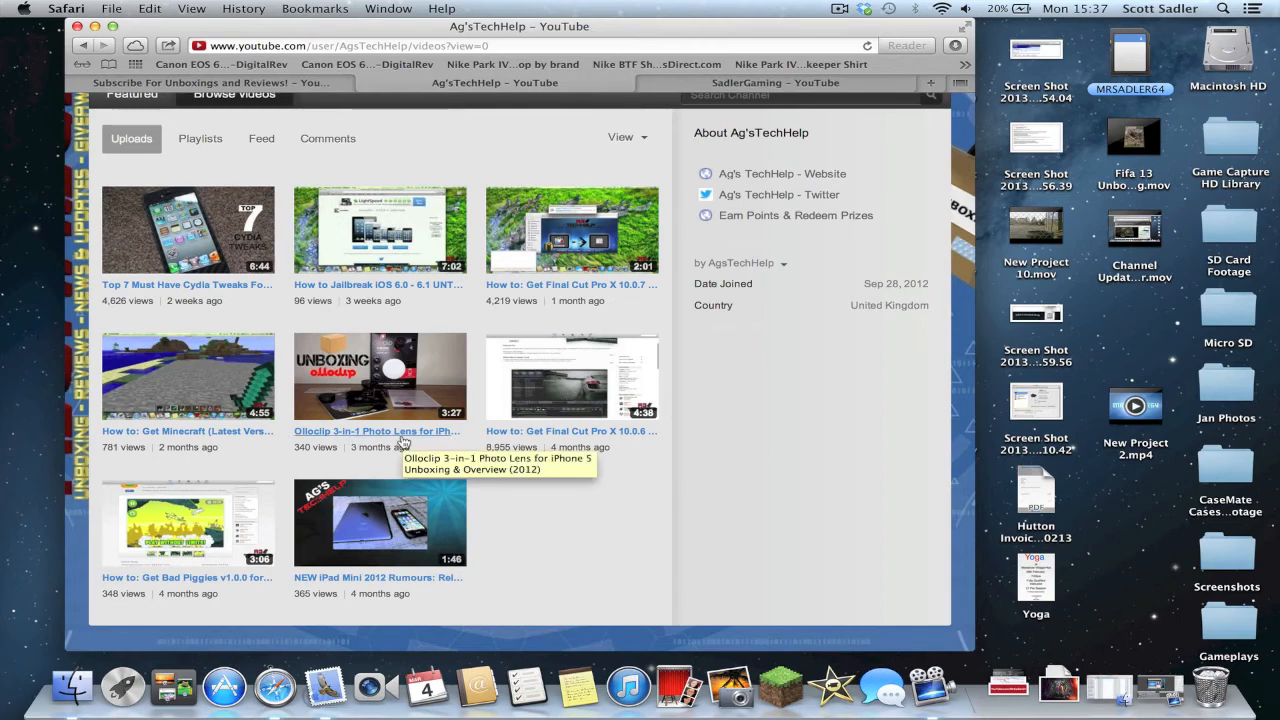
scroll("up", 3)
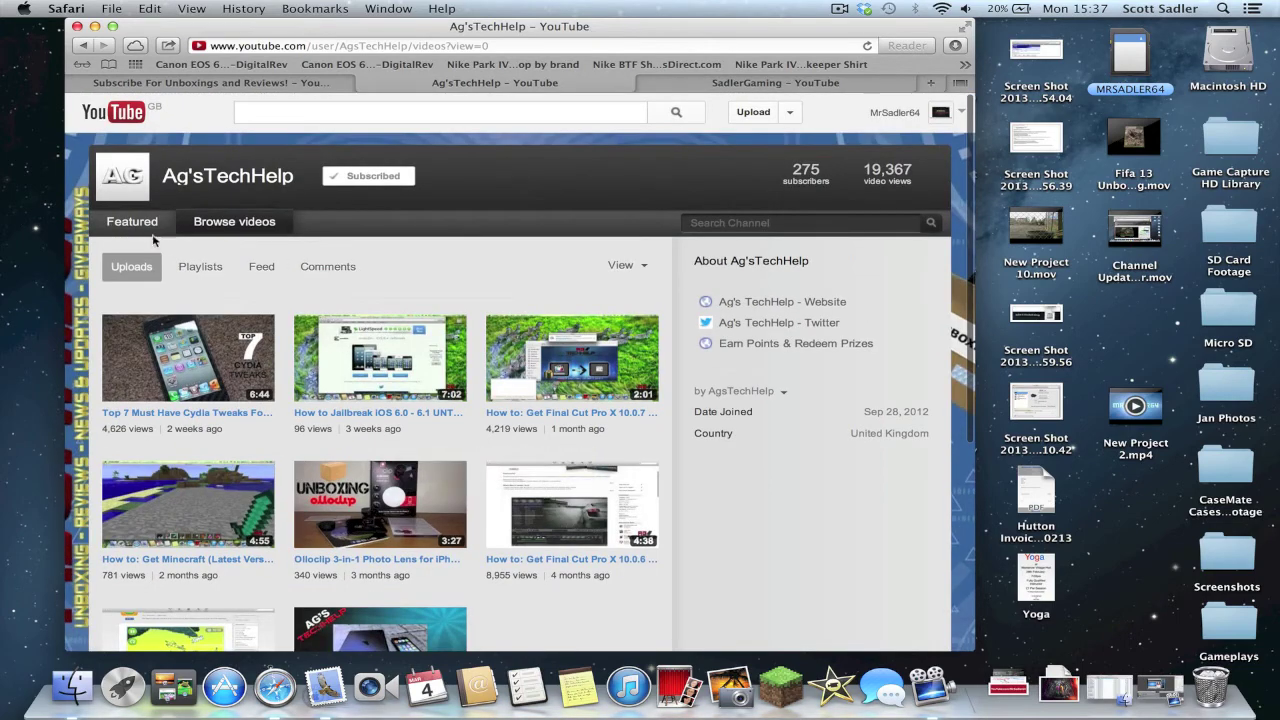
mouse_move(792, 172)
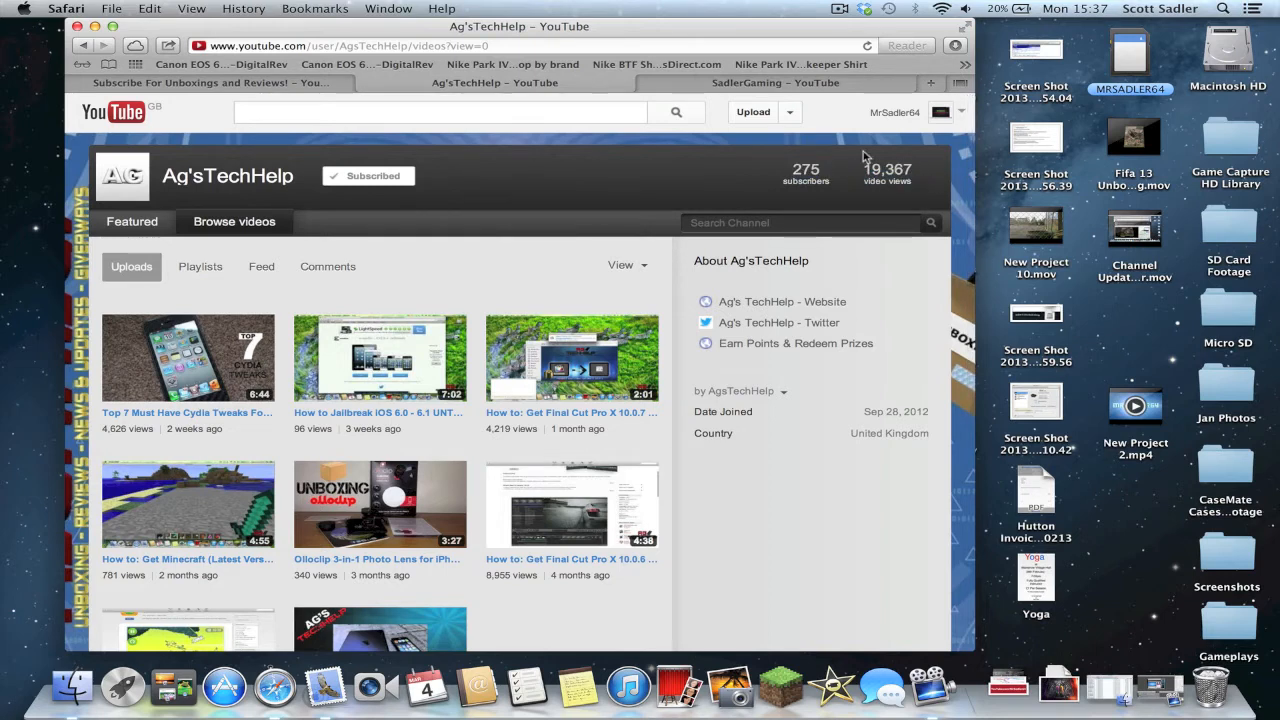
mouse_move(820, 138)
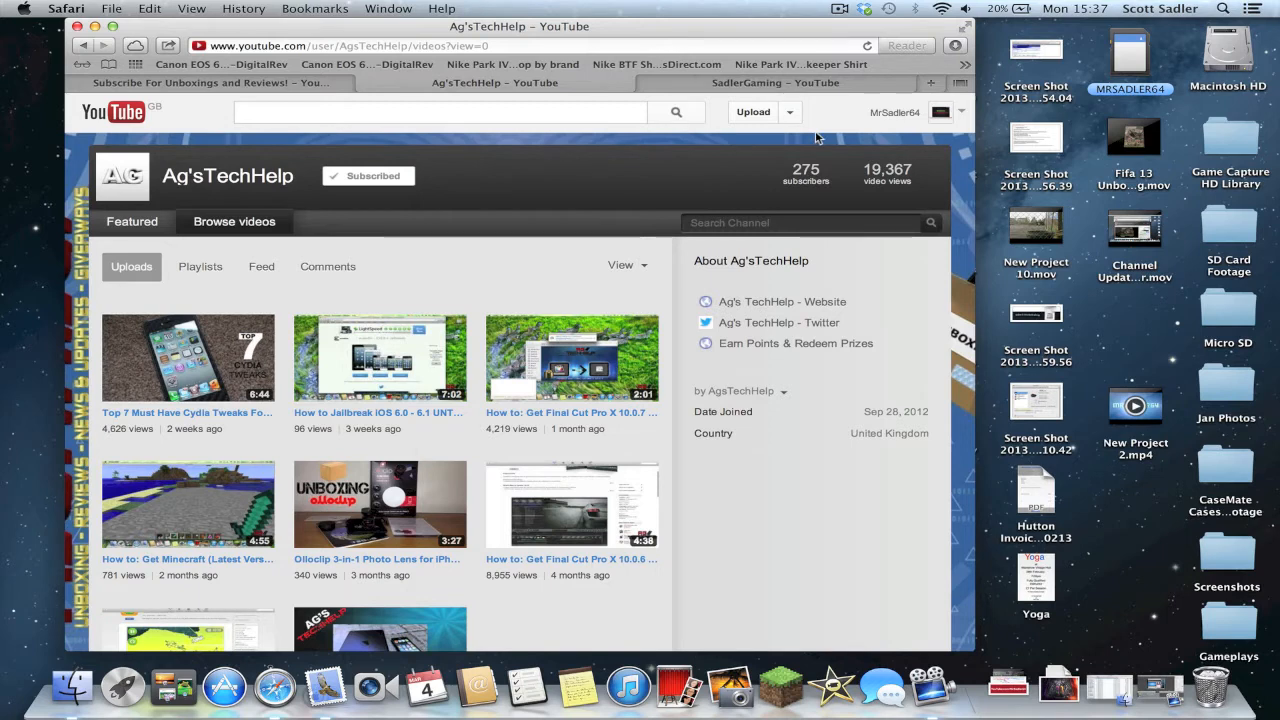
scroll("down", 3)
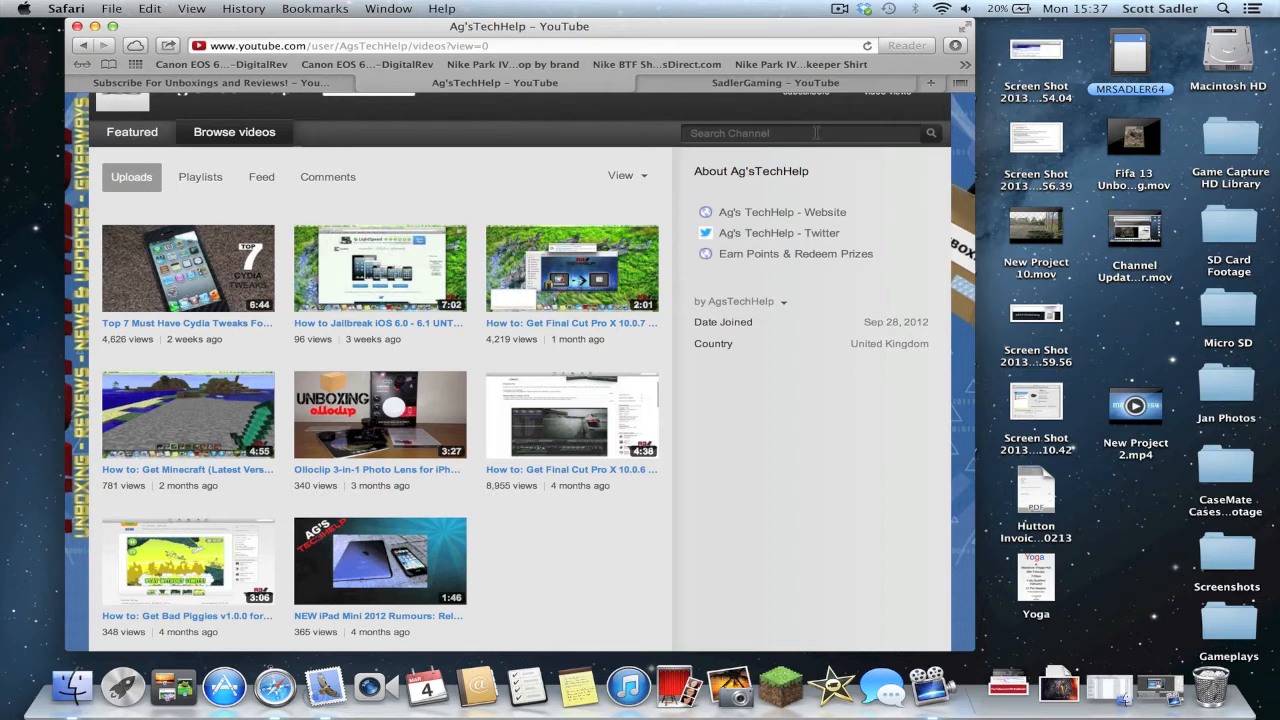
scroll("up", 3)
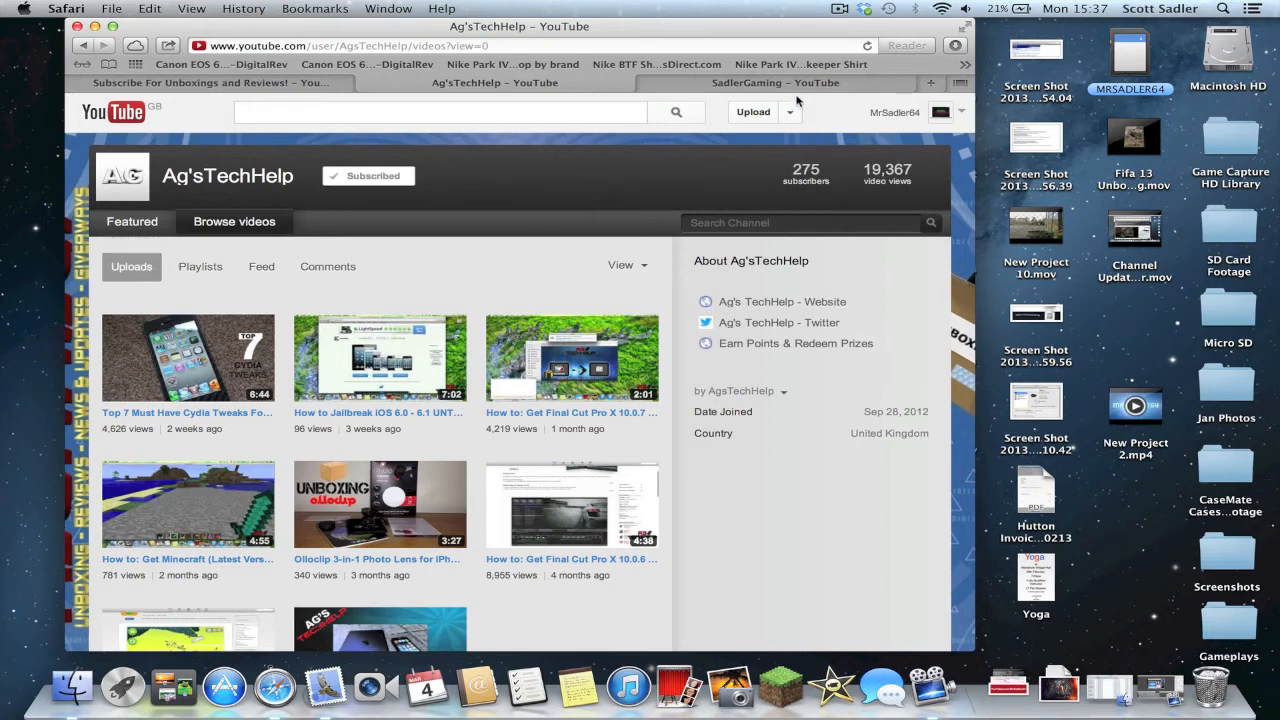
mouse_move(620, 184)
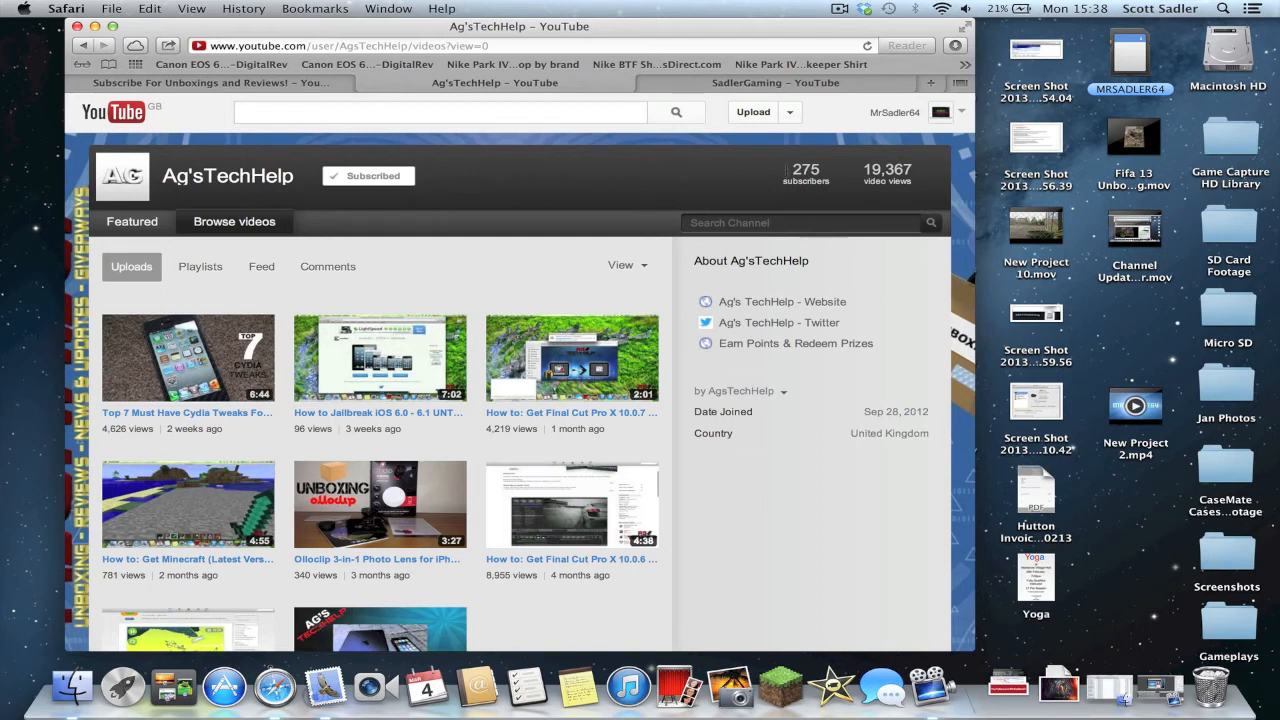
mouse_move(700, 184)
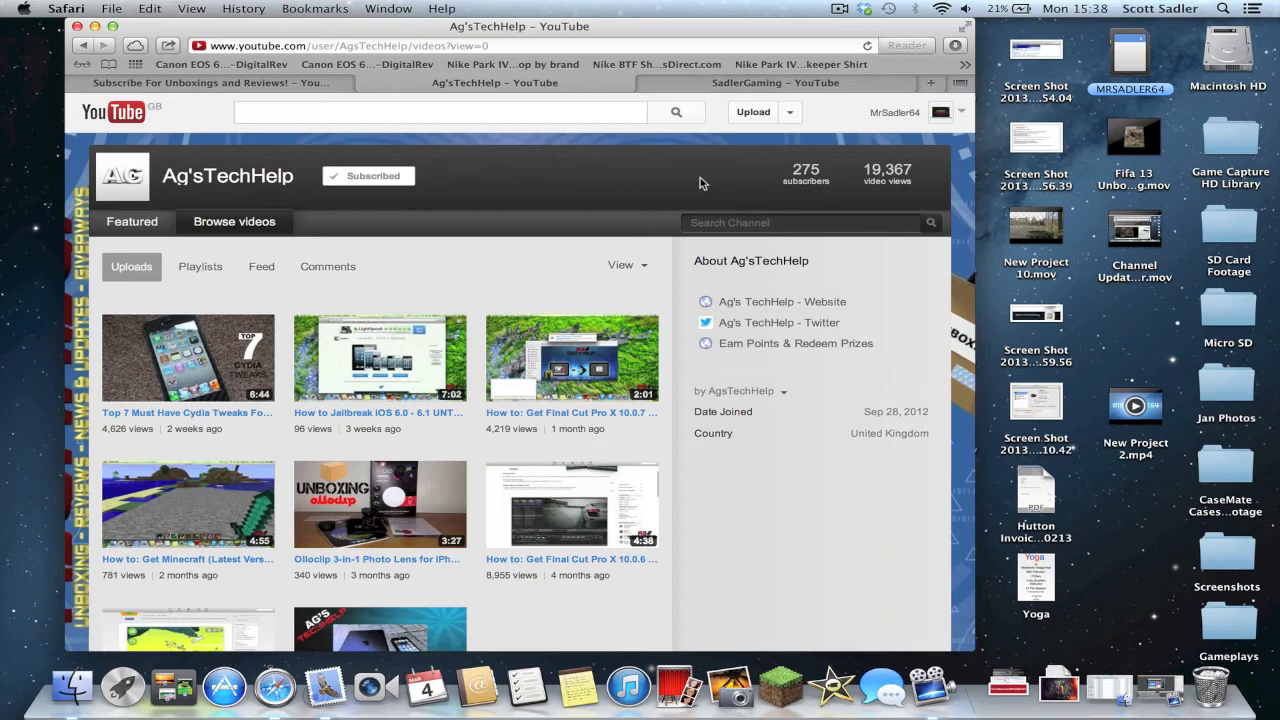
mouse_move(348, 100)
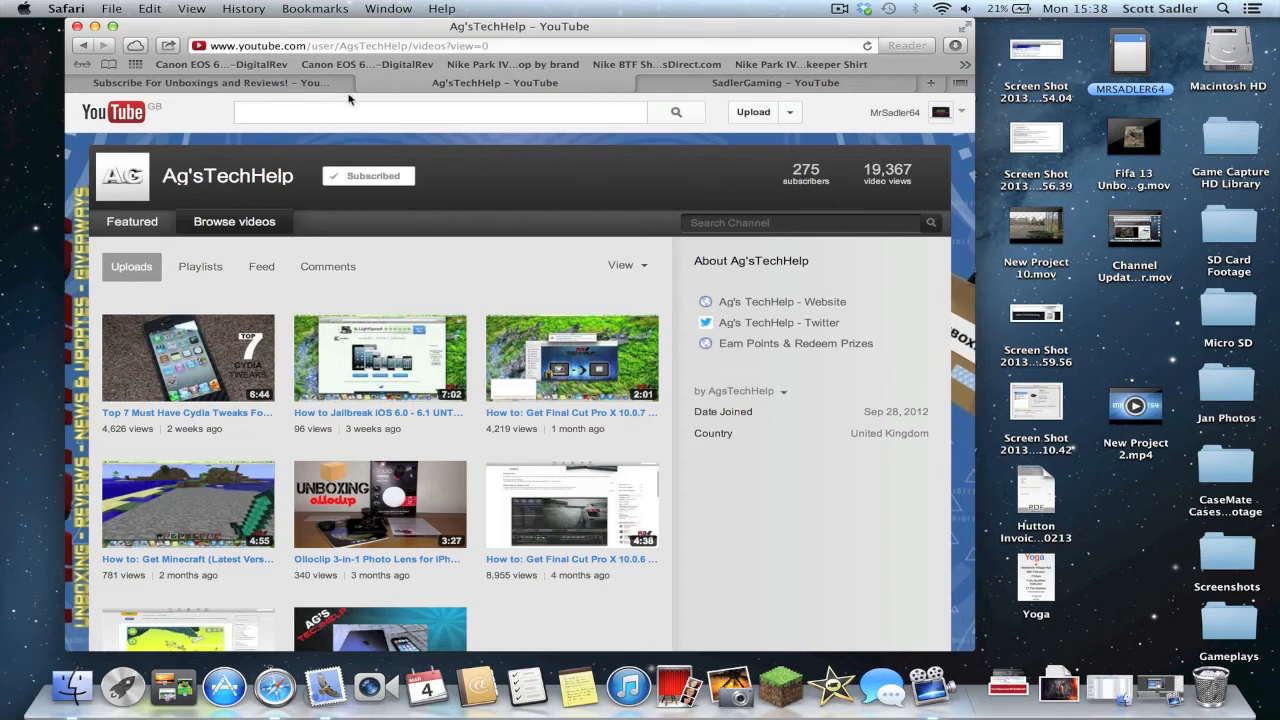
Switch to the SadlerGaming channel page and view its activity feed
left_click(776, 82)
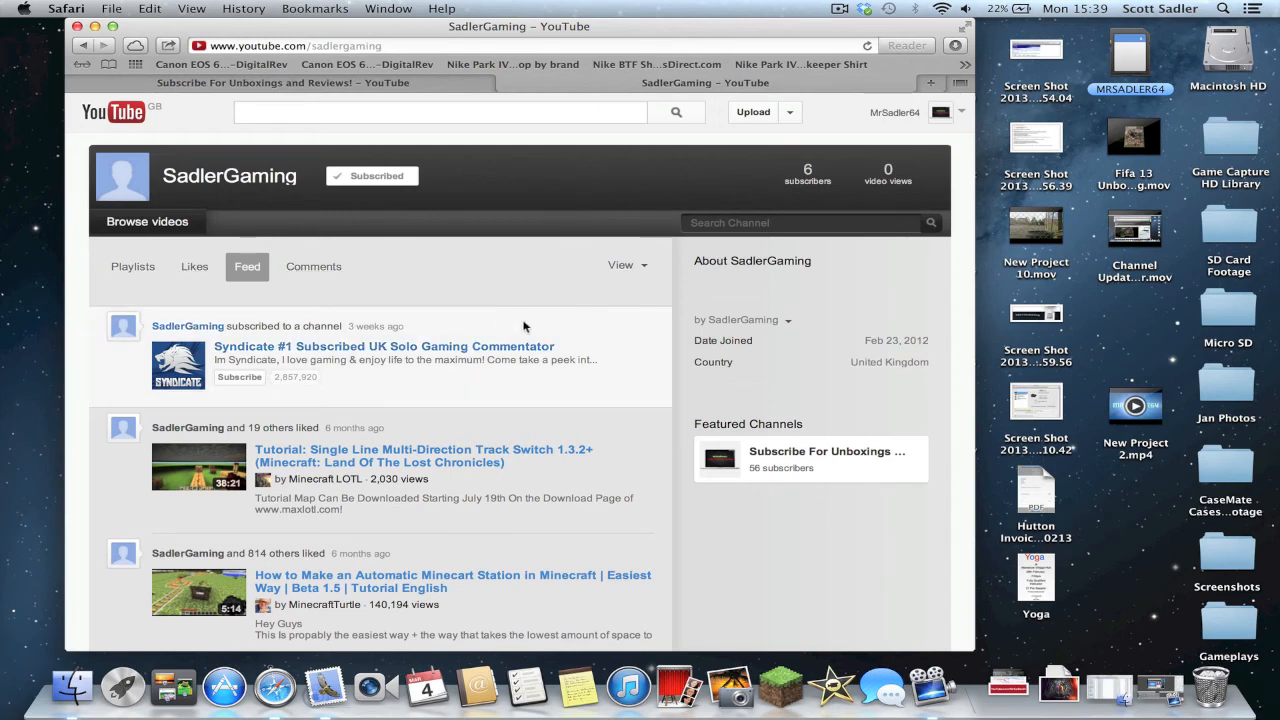
mouse_move(598, 176)
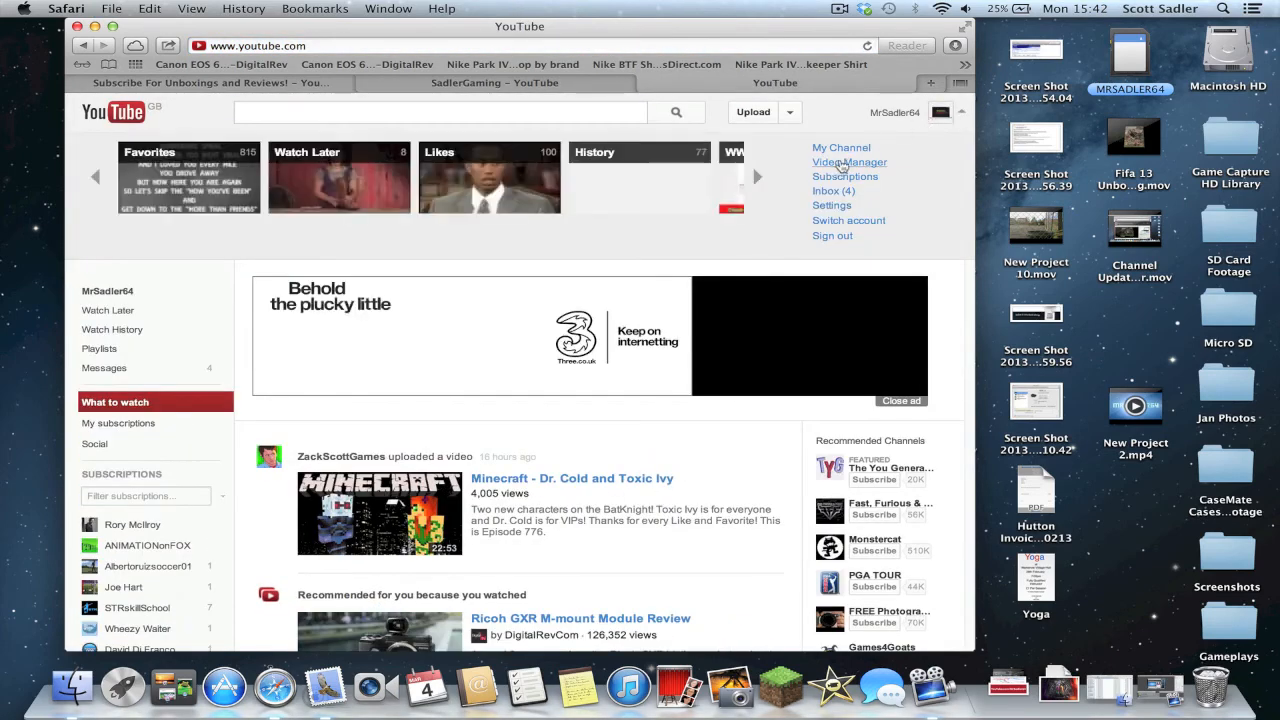
Choose Video Manager from the account dropdown to list the MrSadler64 uploads, newest first
left_click(848, 162)
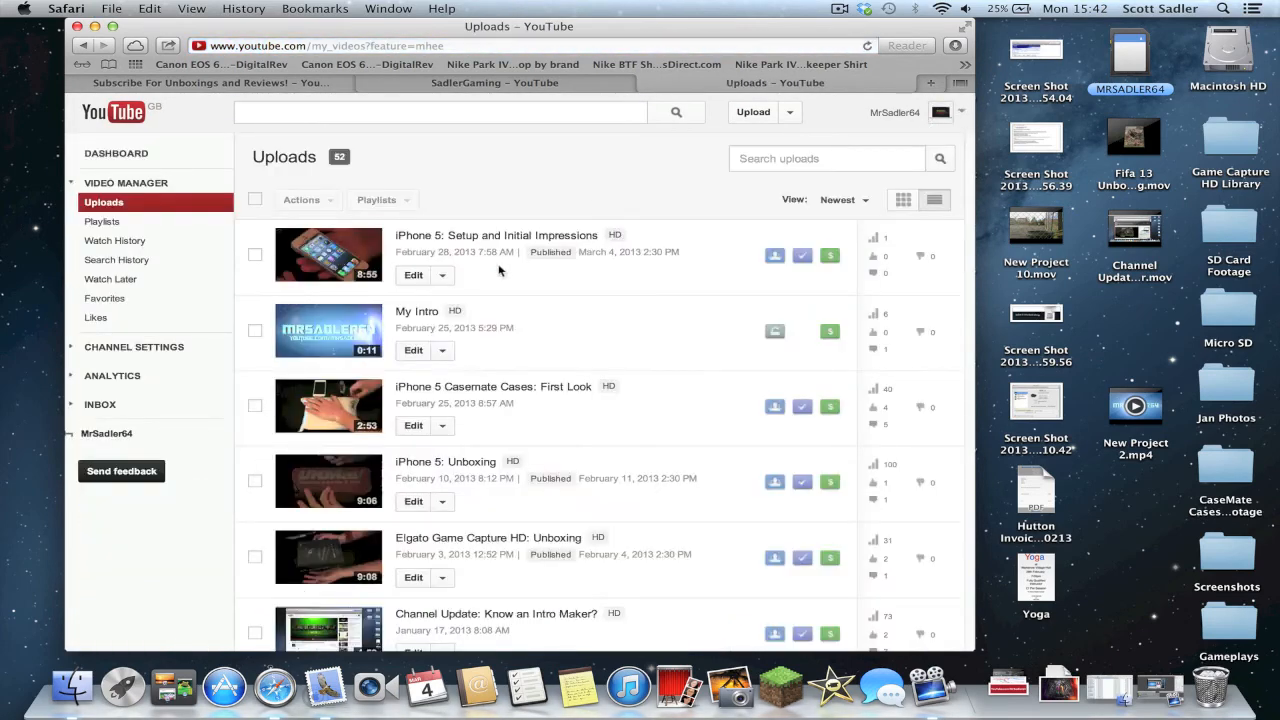
mouse_move(698, 252)
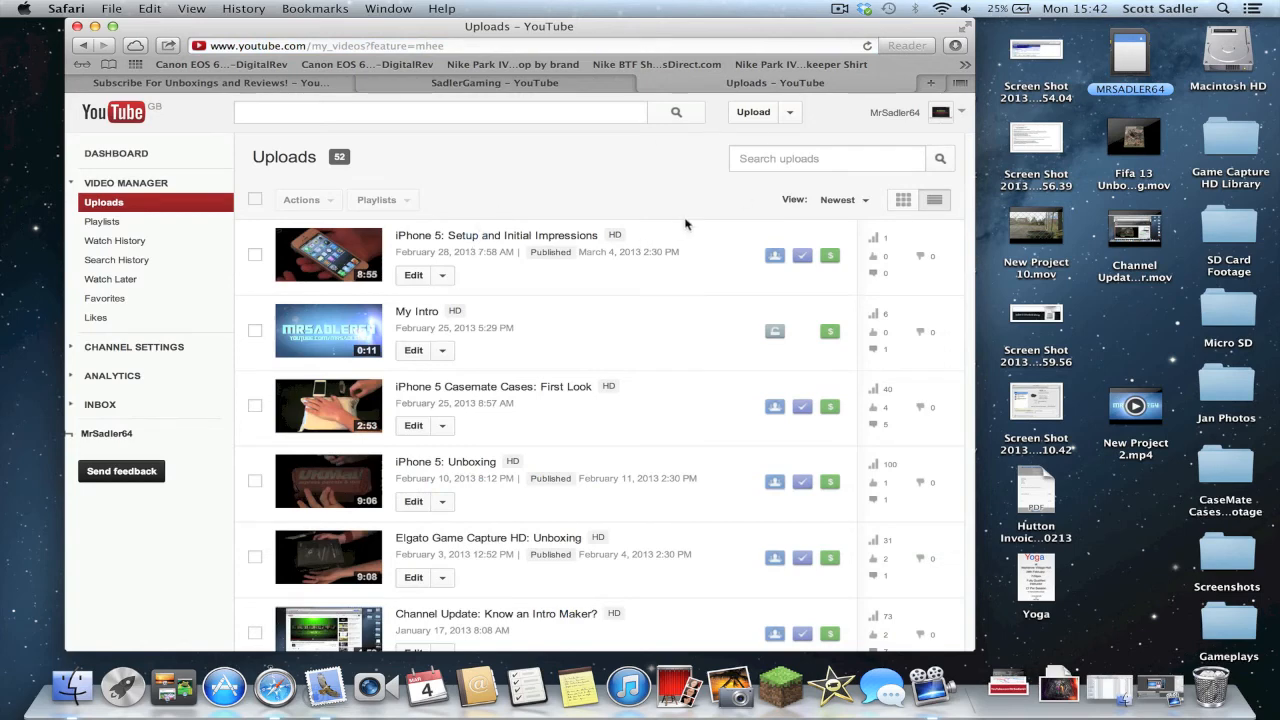
mouse_move(872, 236)
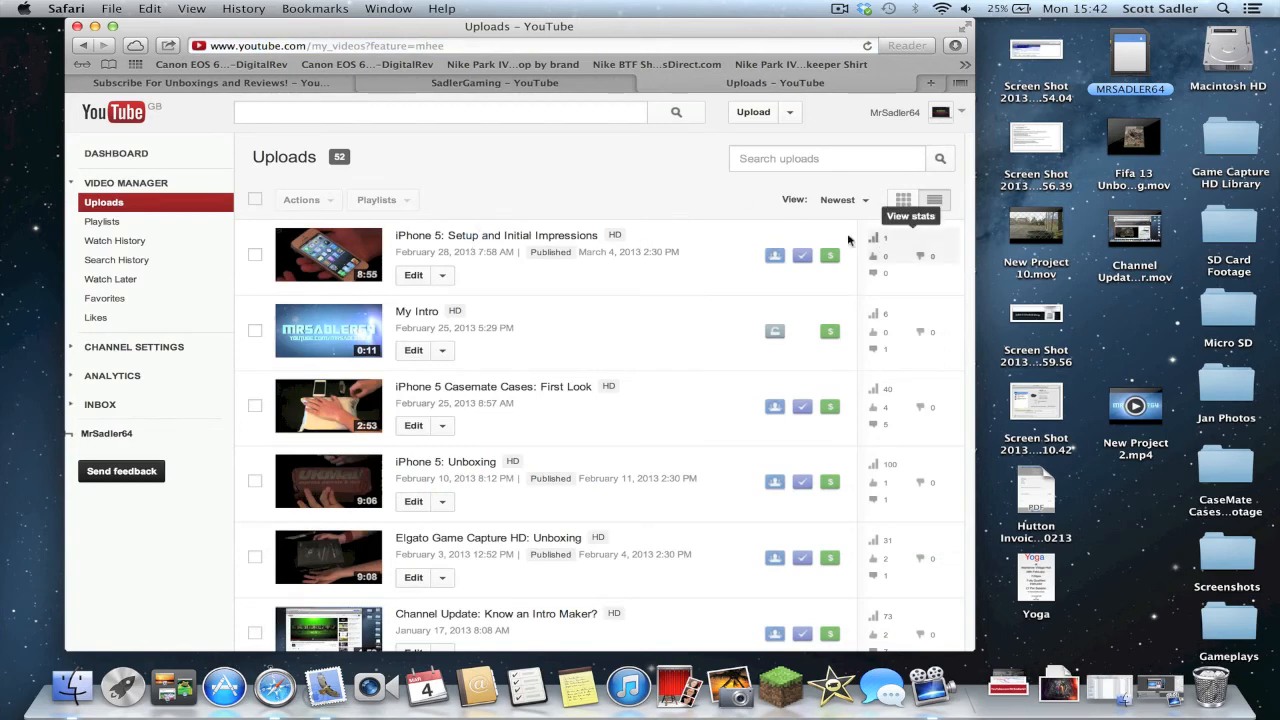
mouse_move(680, 274)
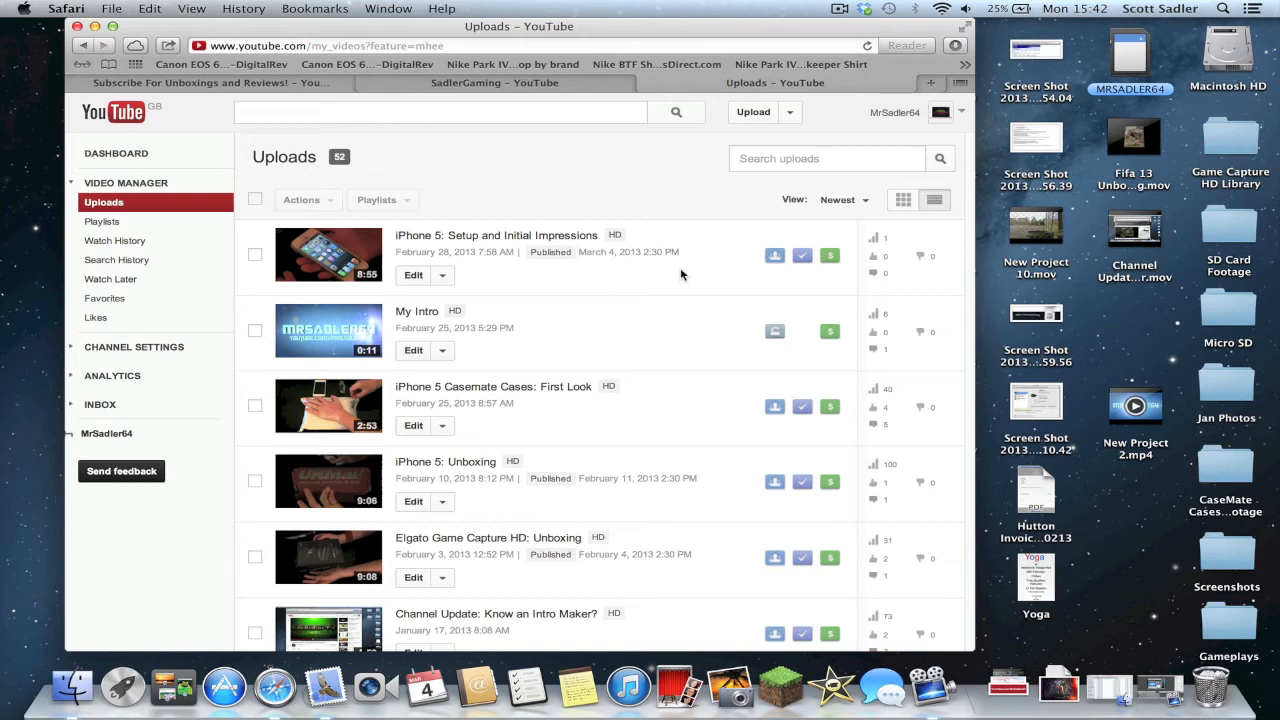
mouse_move(620, 264)
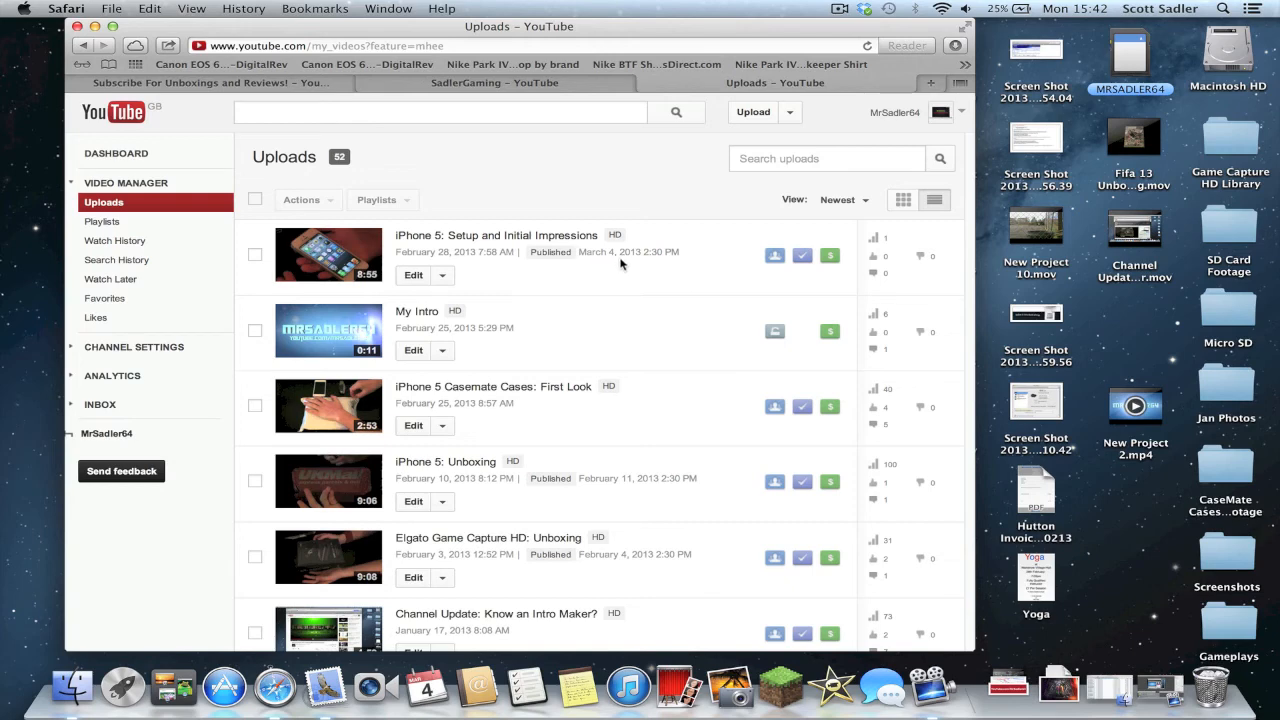
mouse_move(668, 264)
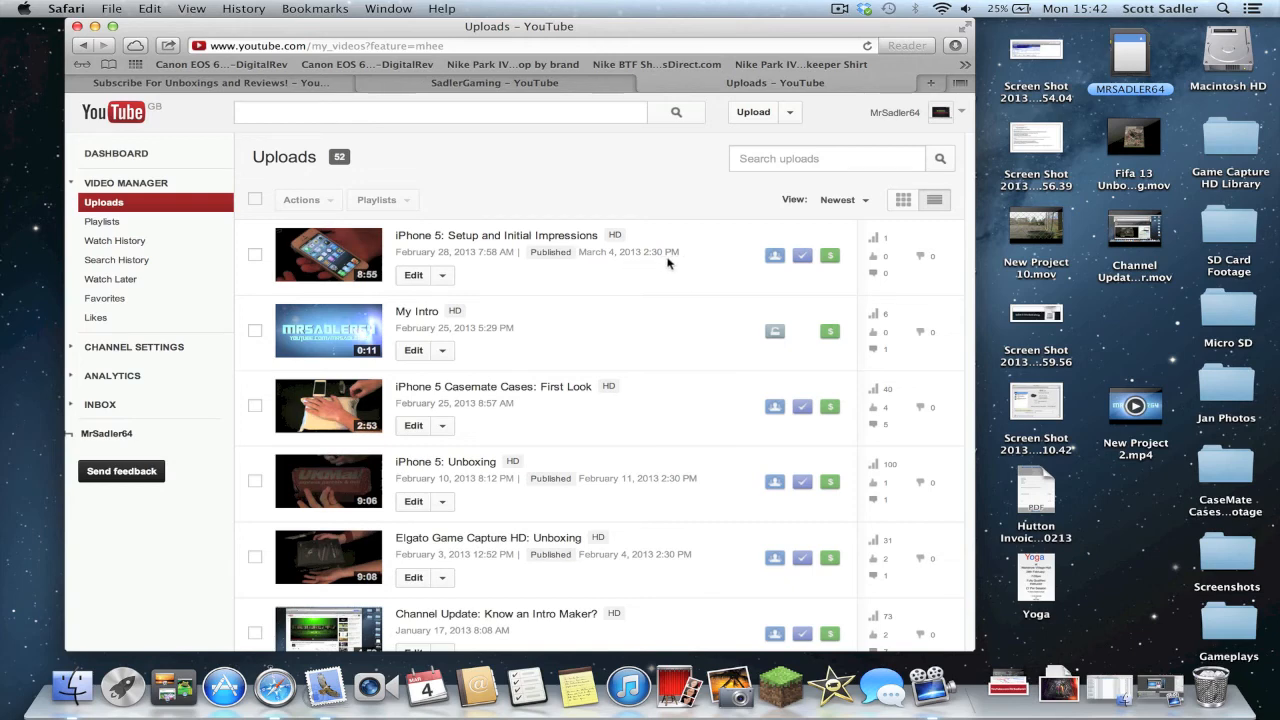
mouse_move(430, 344)
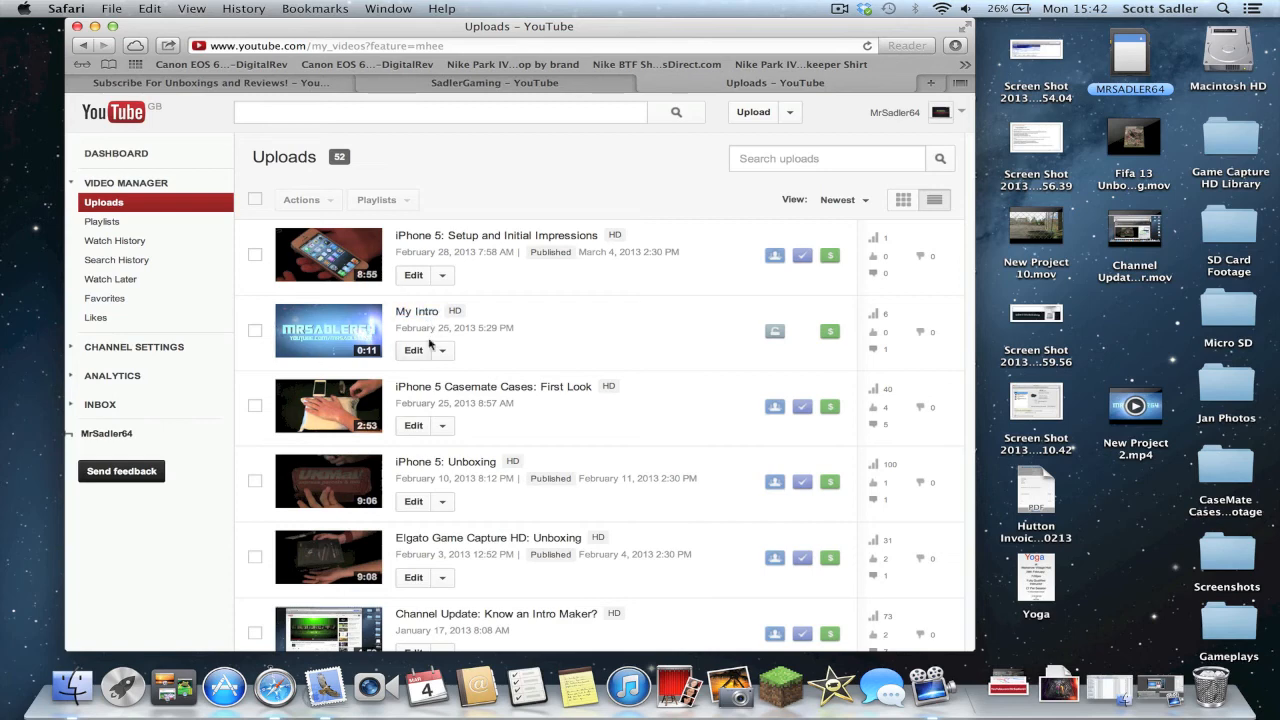
mouse_move(660, 356)
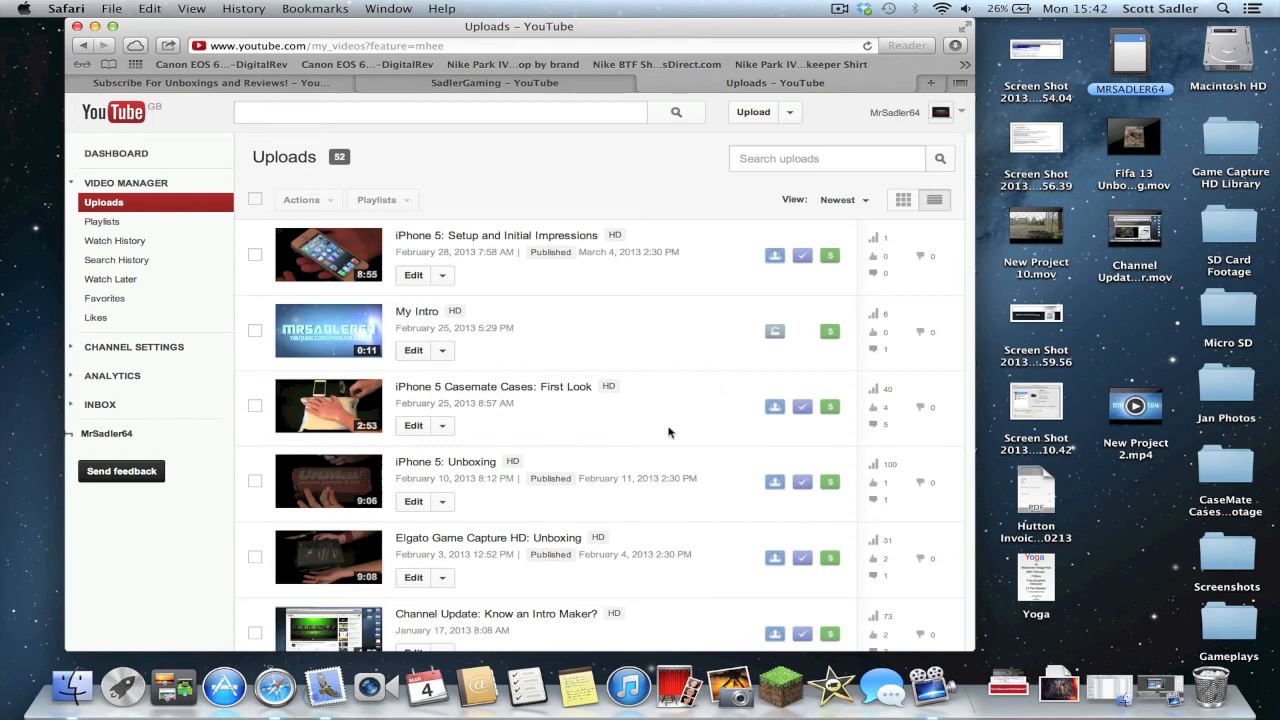
mouse_move(476, 418)
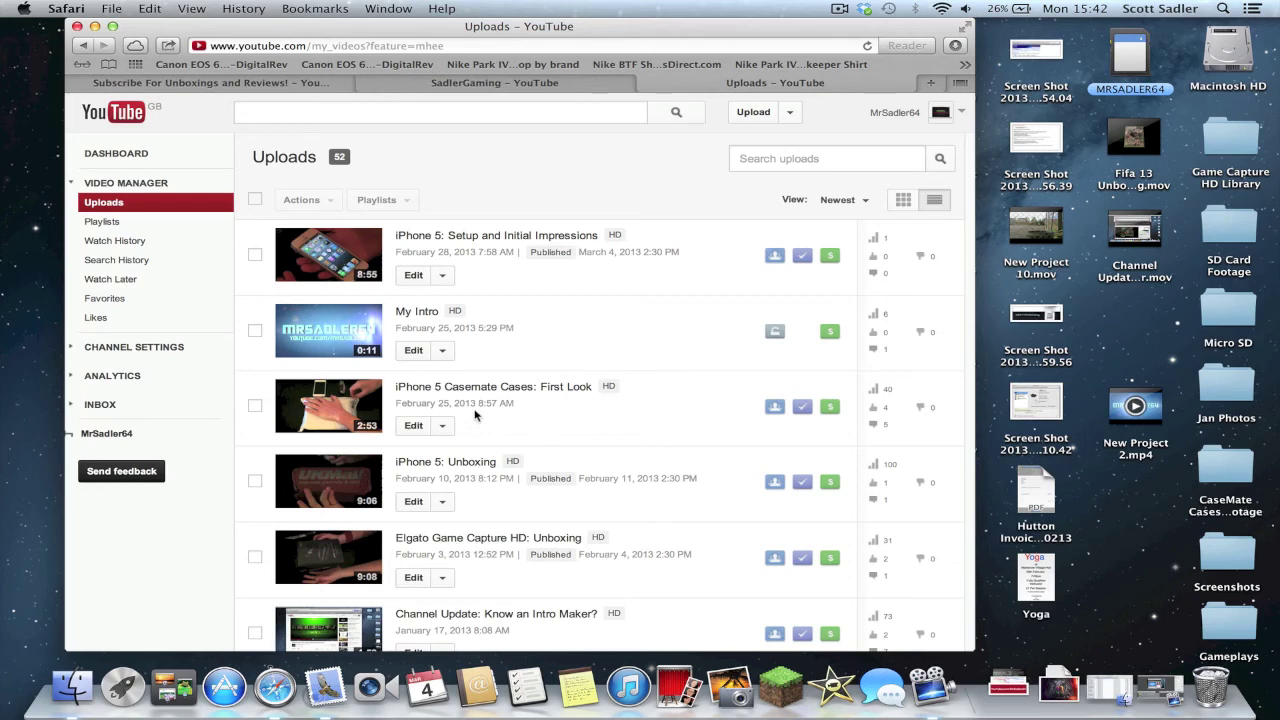
mouse_move(560, 476)
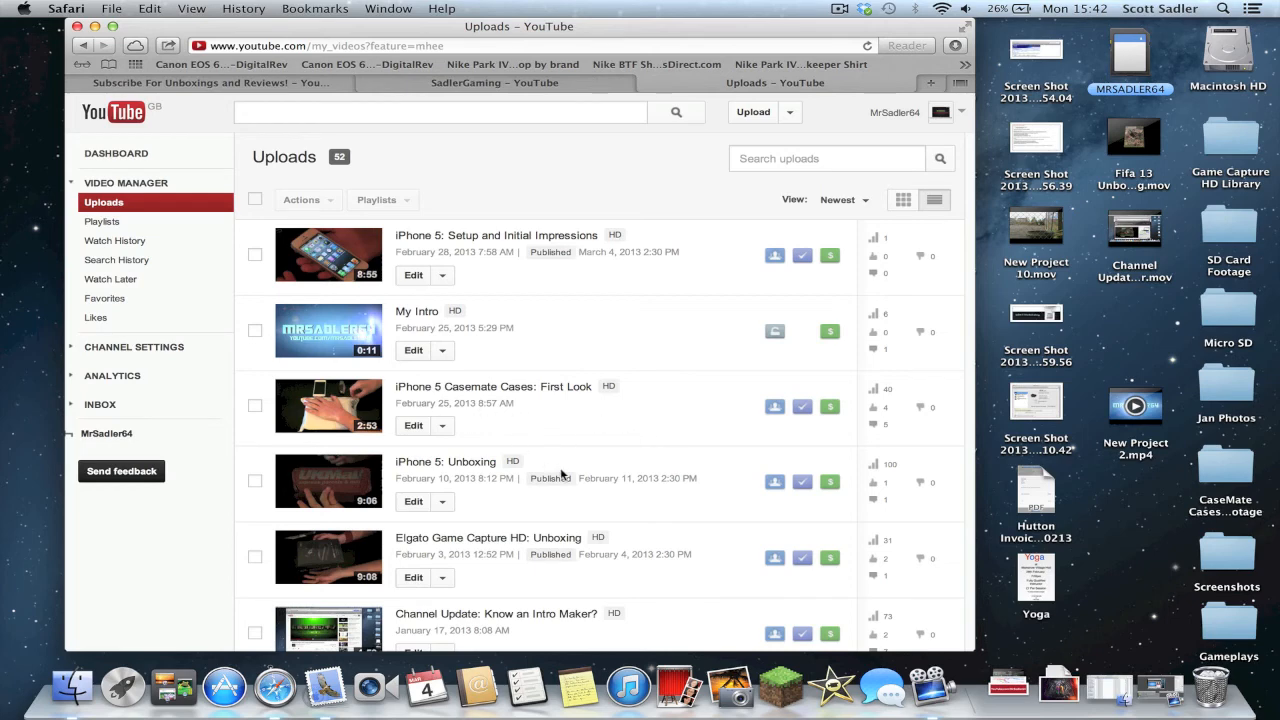
mouse_move(670, 490)
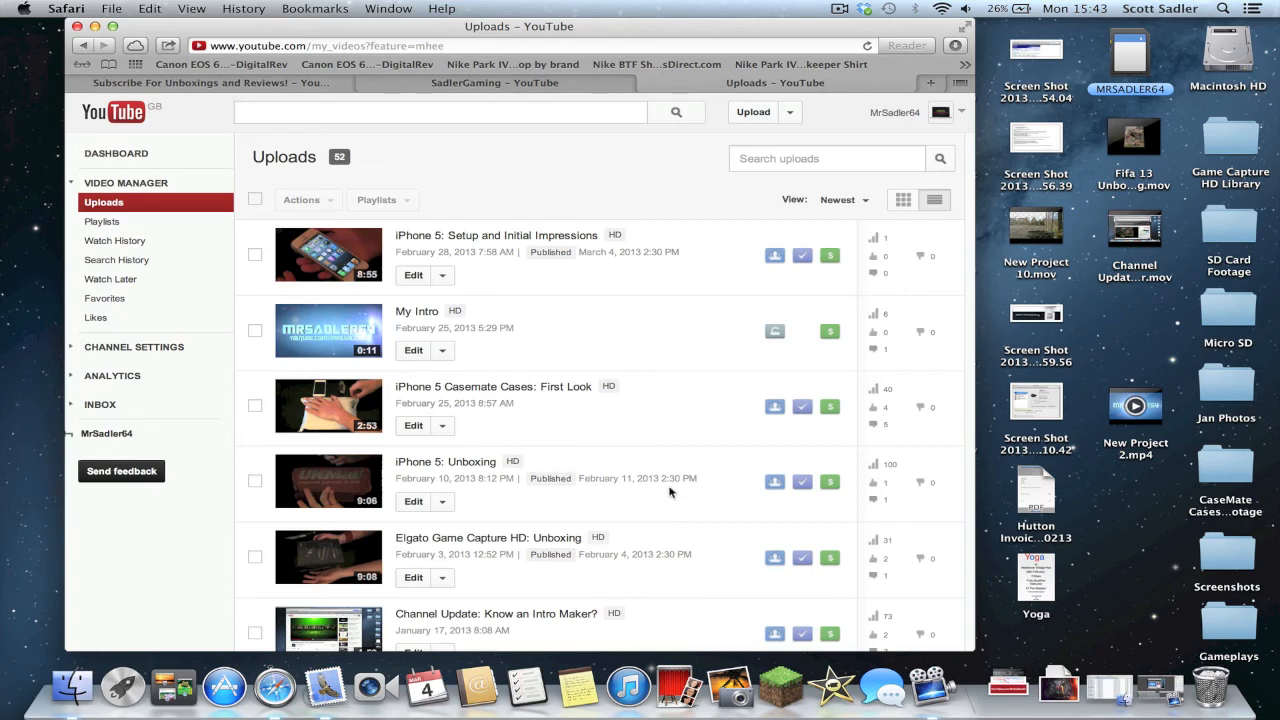
mouse_move(696, 560)
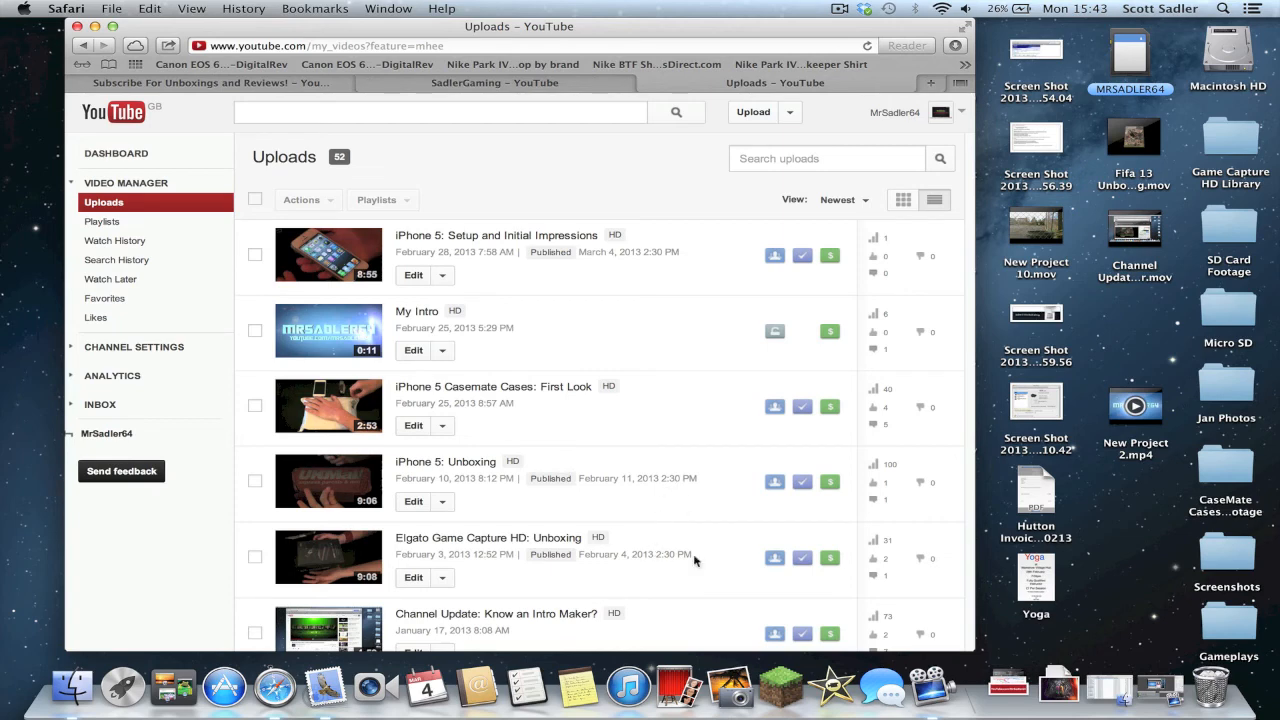
mouse_move(570, 576)
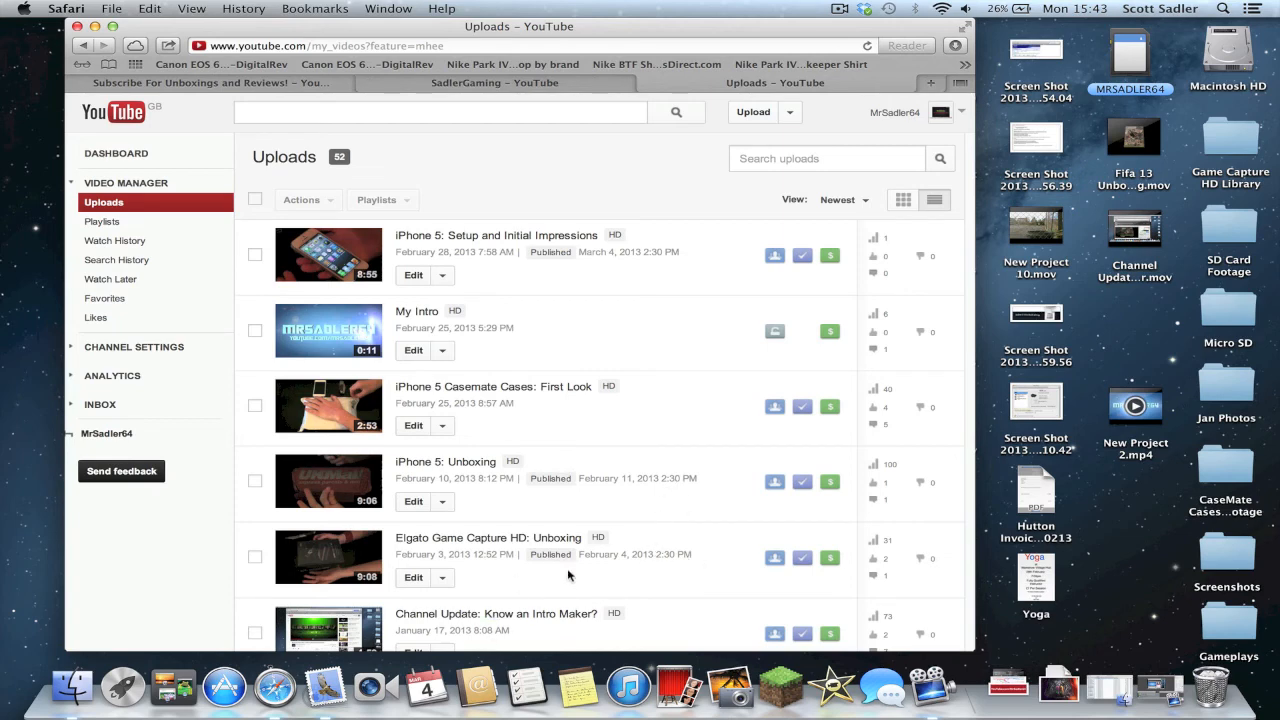